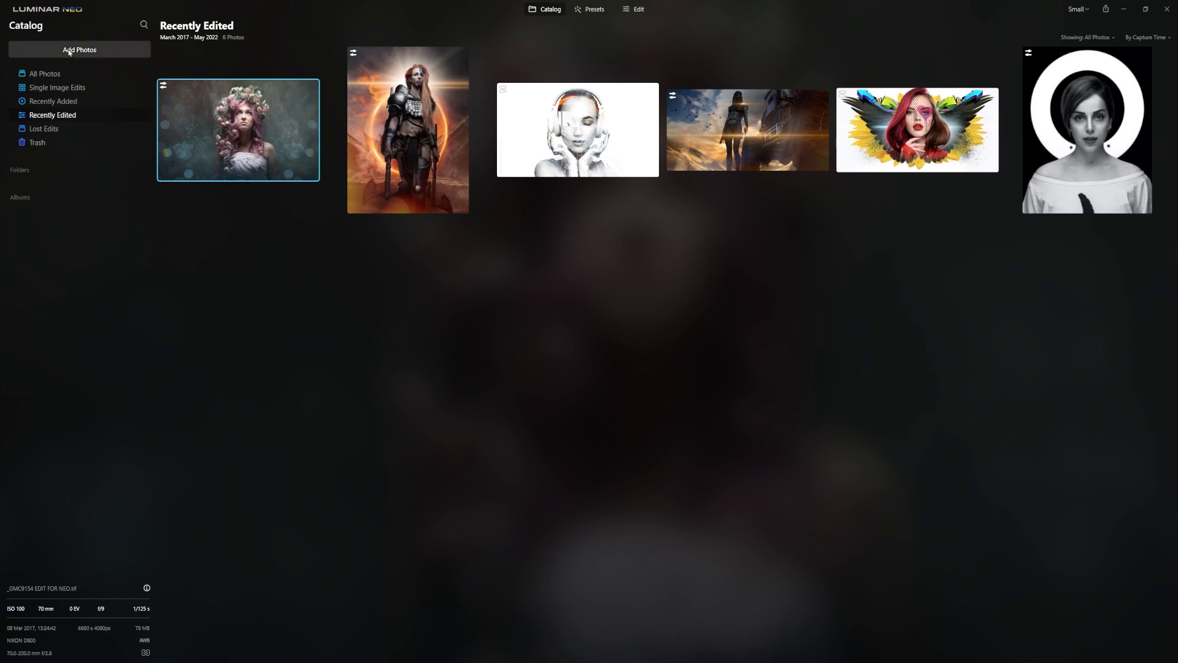
Import the AdobeStock yellow sports car image through Add Image and open it.
click(79, 50)
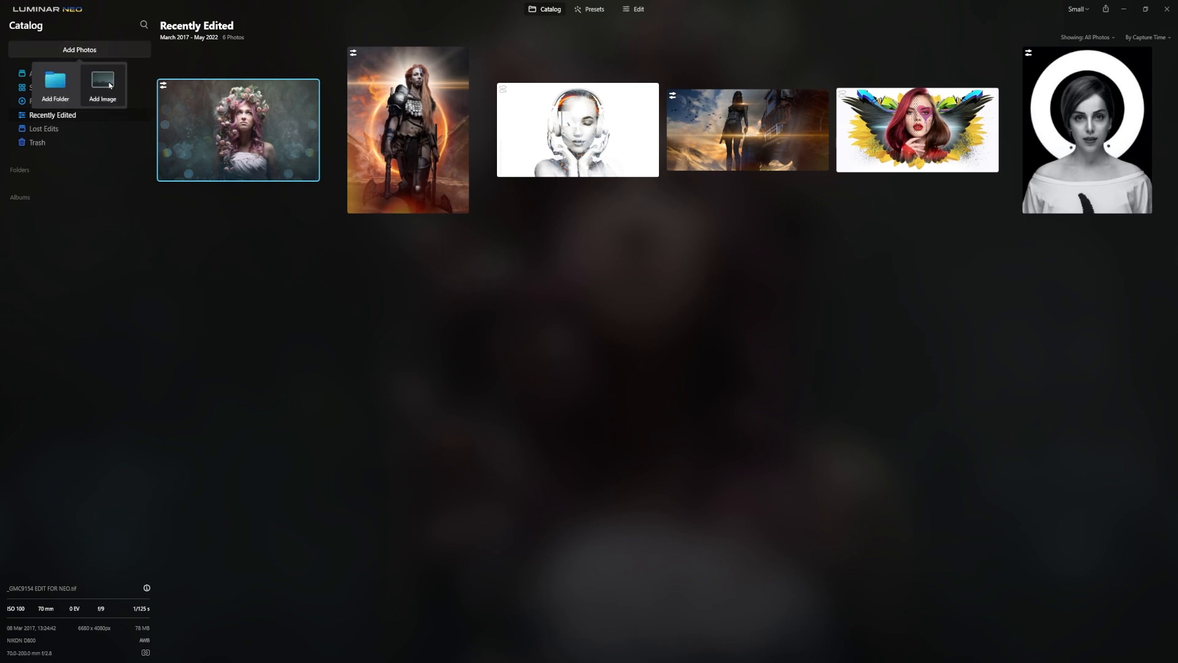
click(103, 83)
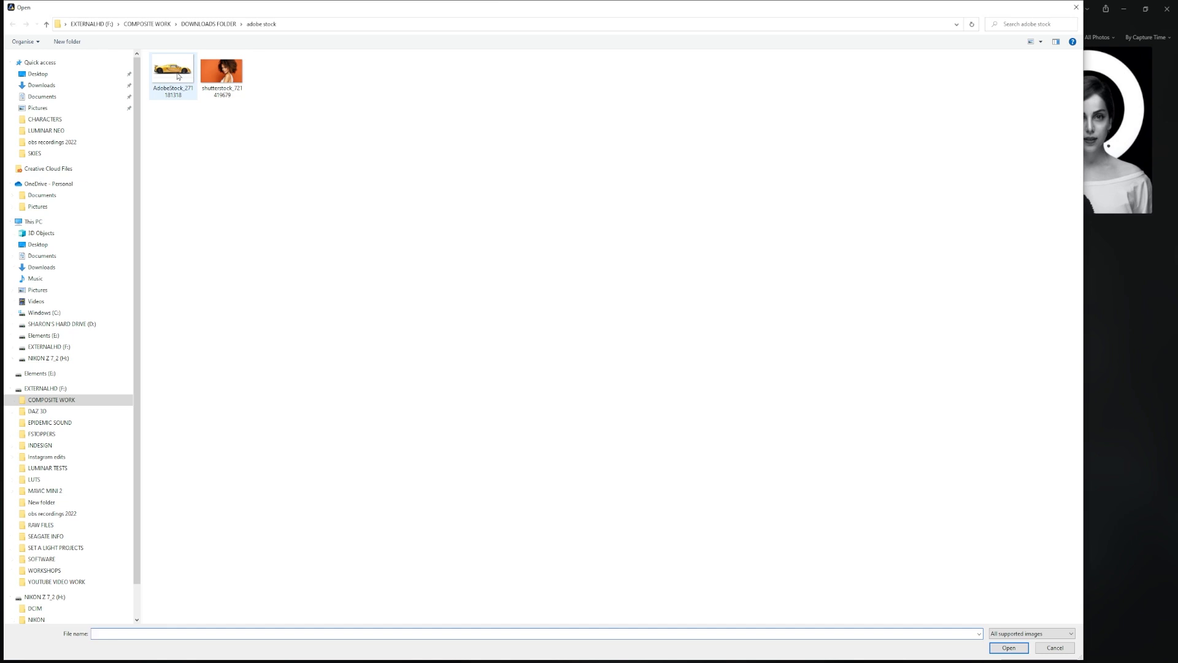
click(172, 68)
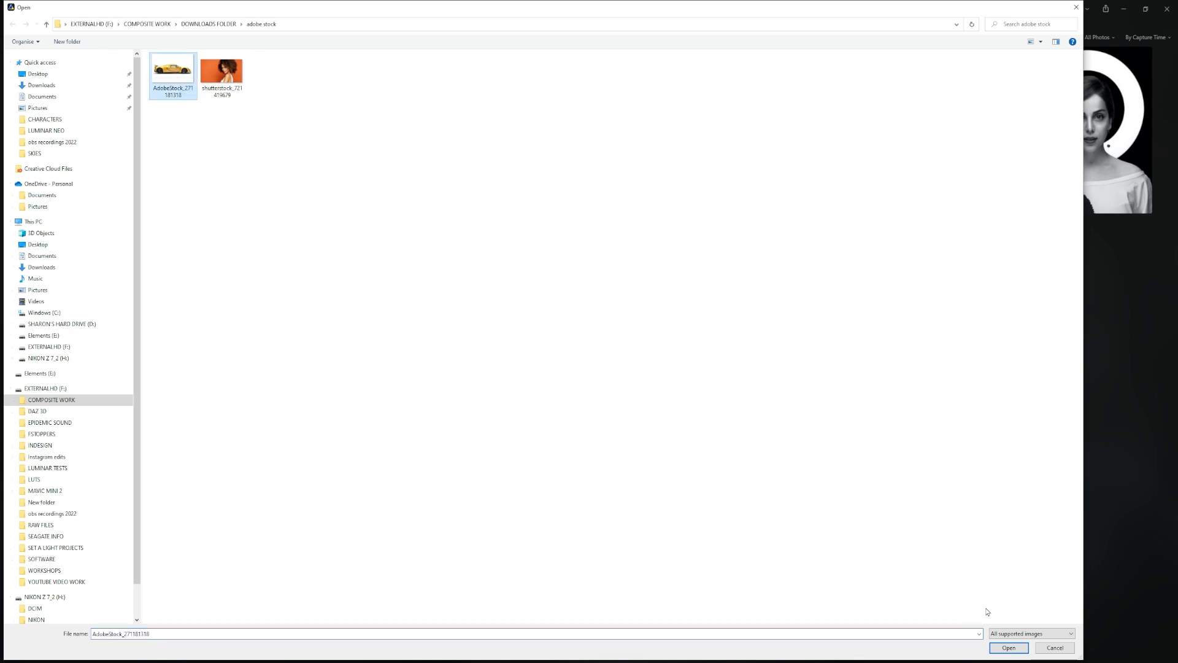
click(1008, 647)
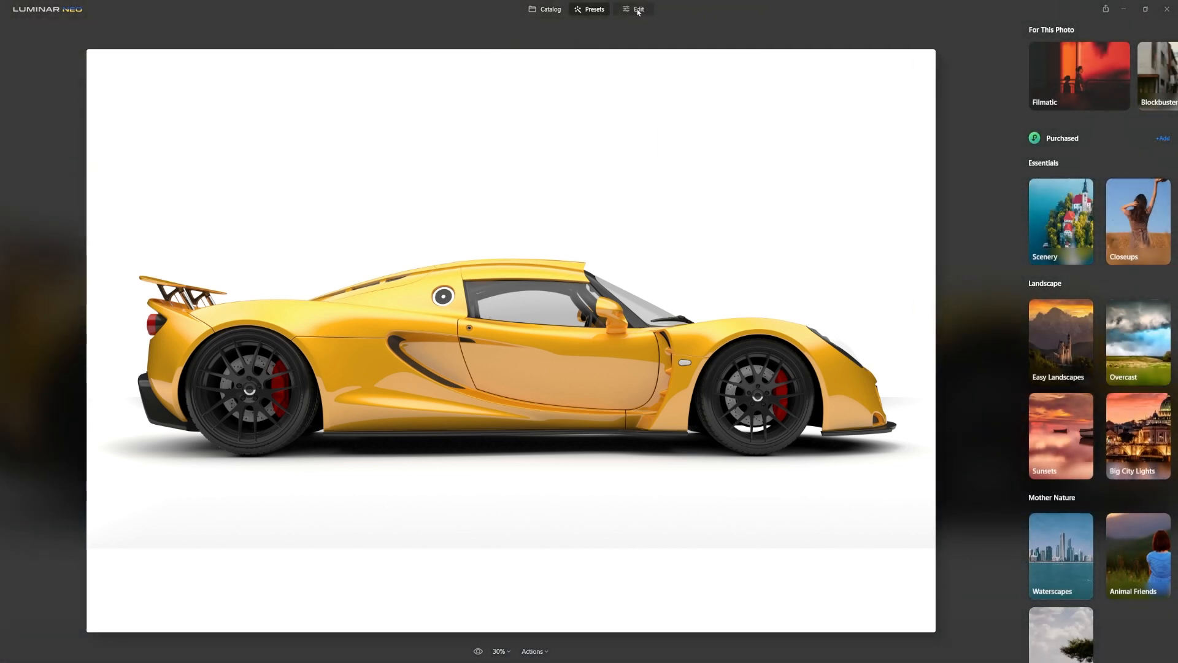
Add the sunflower image from My Images as a layer over the car at 50% opacity.
click(638, 8)
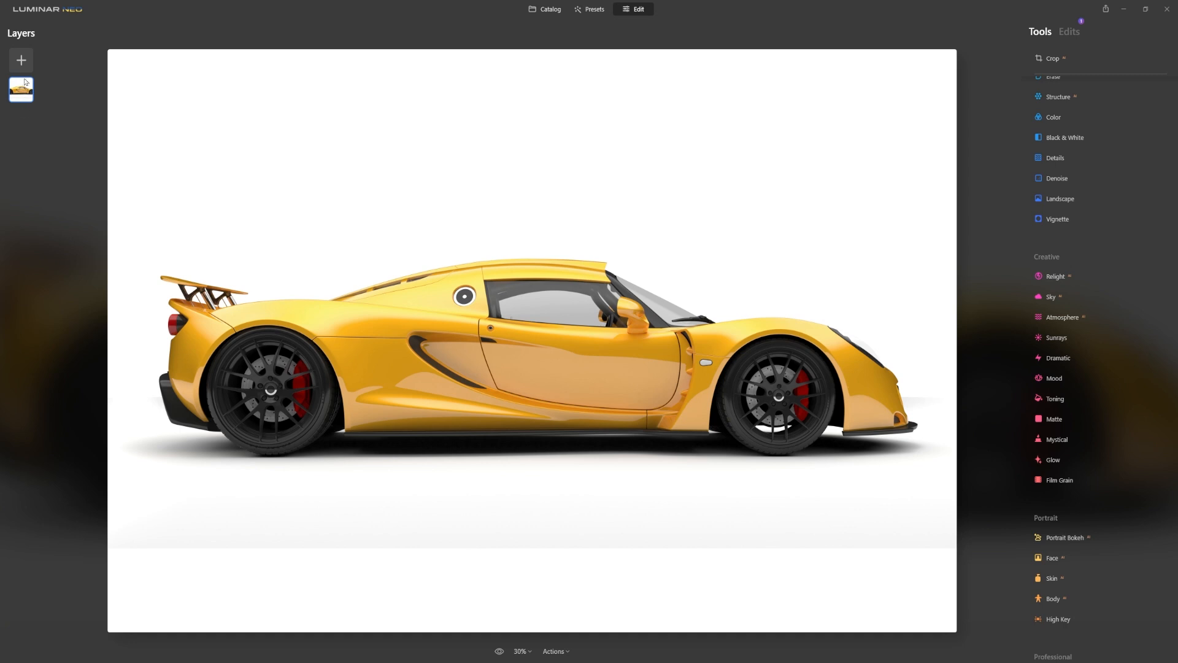
mouse_move(21, 60)
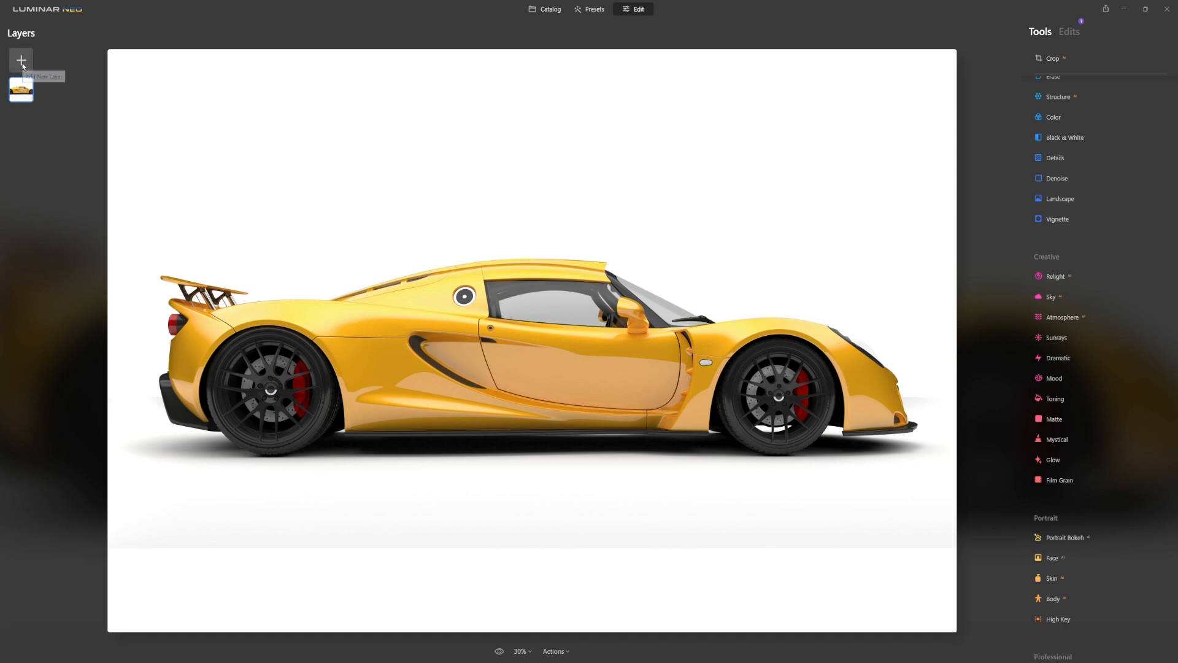
click(21, 60)
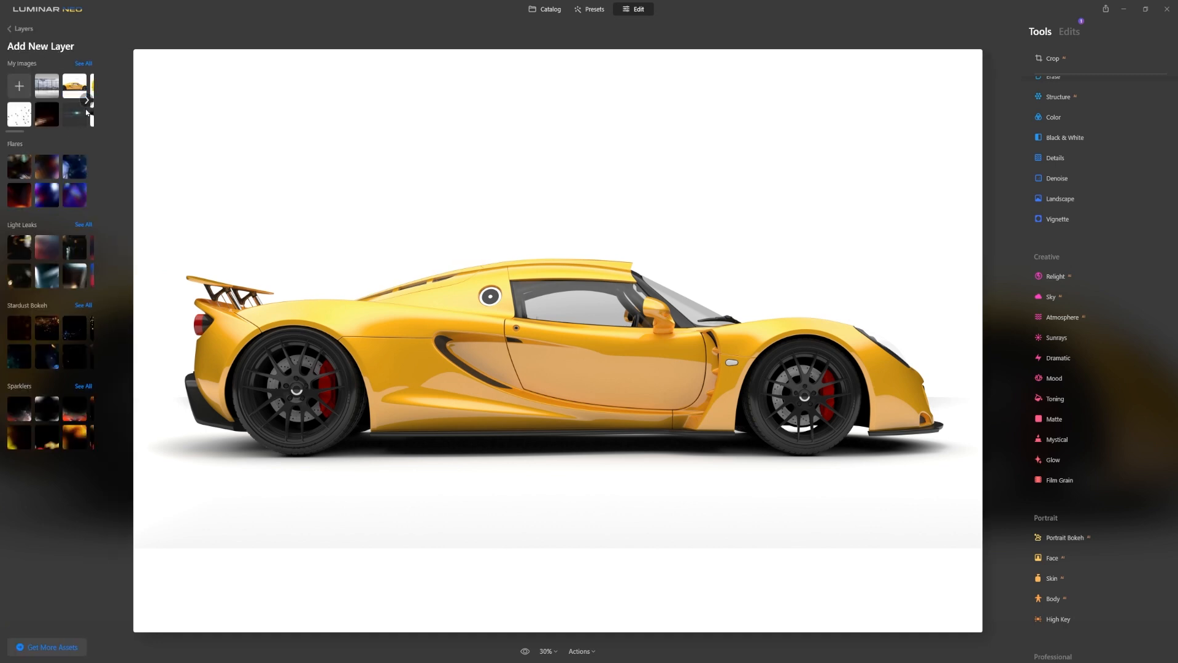
click(87, 99)
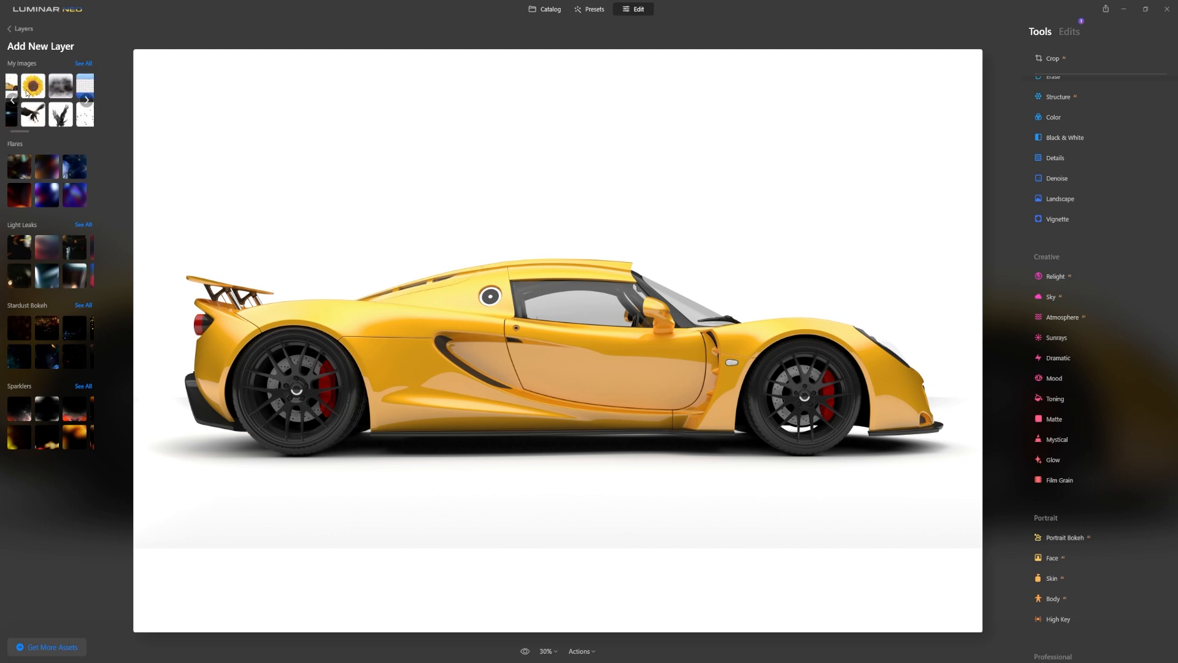
click(32, 85)
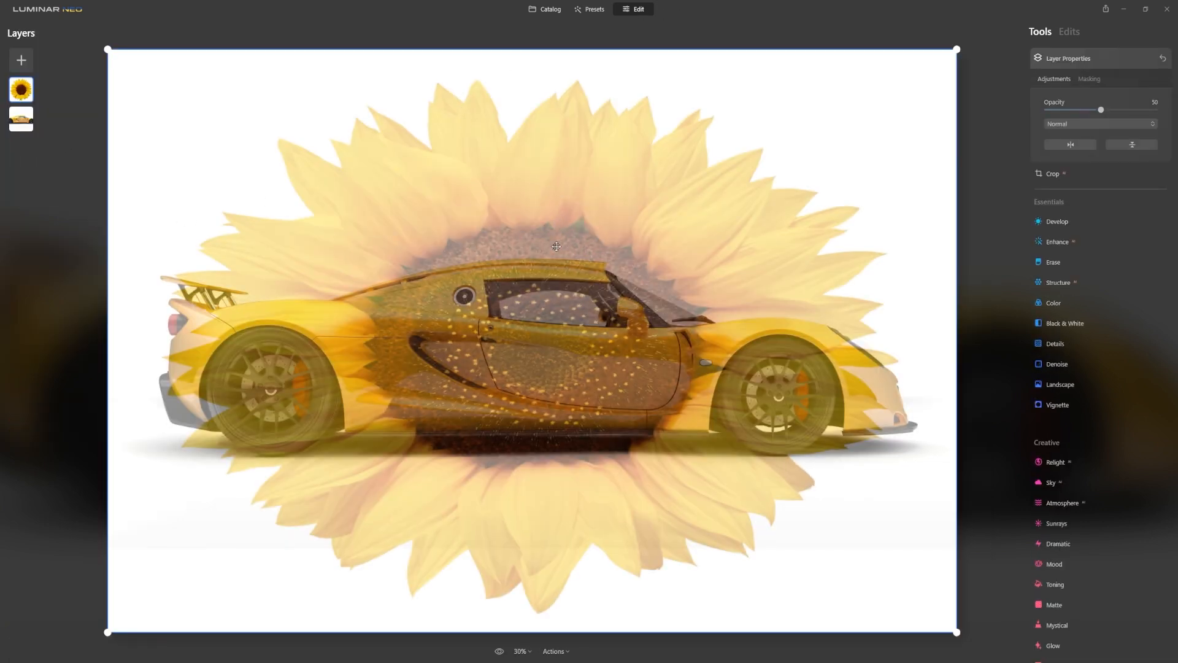
drag(1101, 109, 1155, 110)
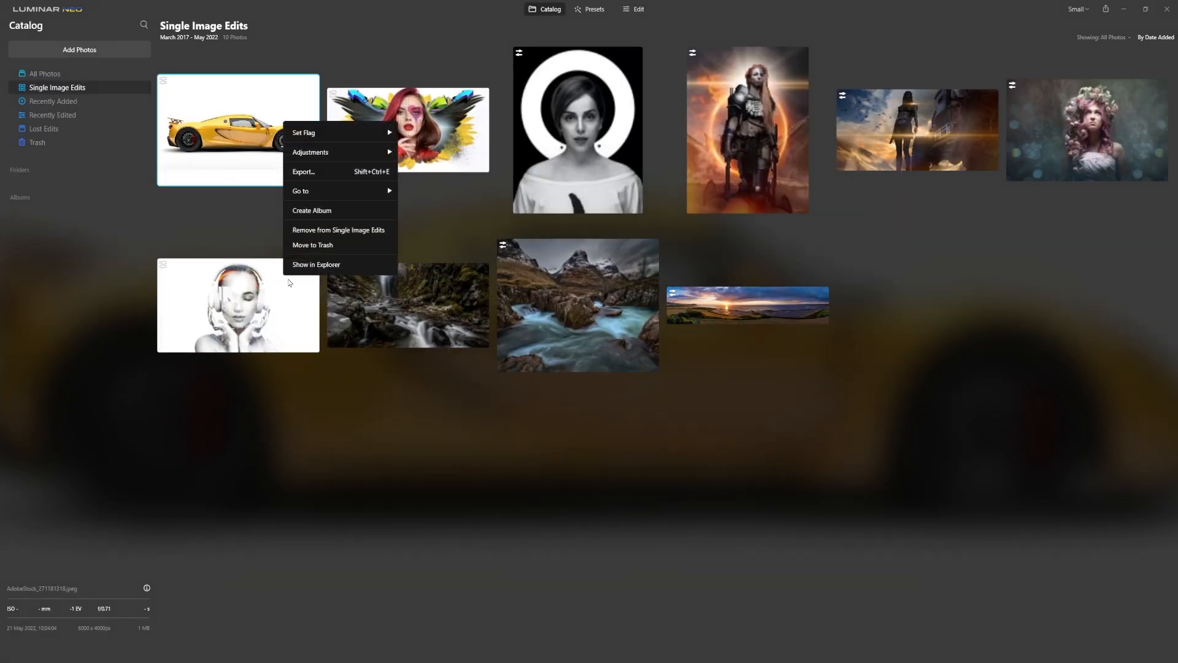
Remove the car photo from the catalog and import the curly-haired woman's shutterstock portrait.
click(338, 230)
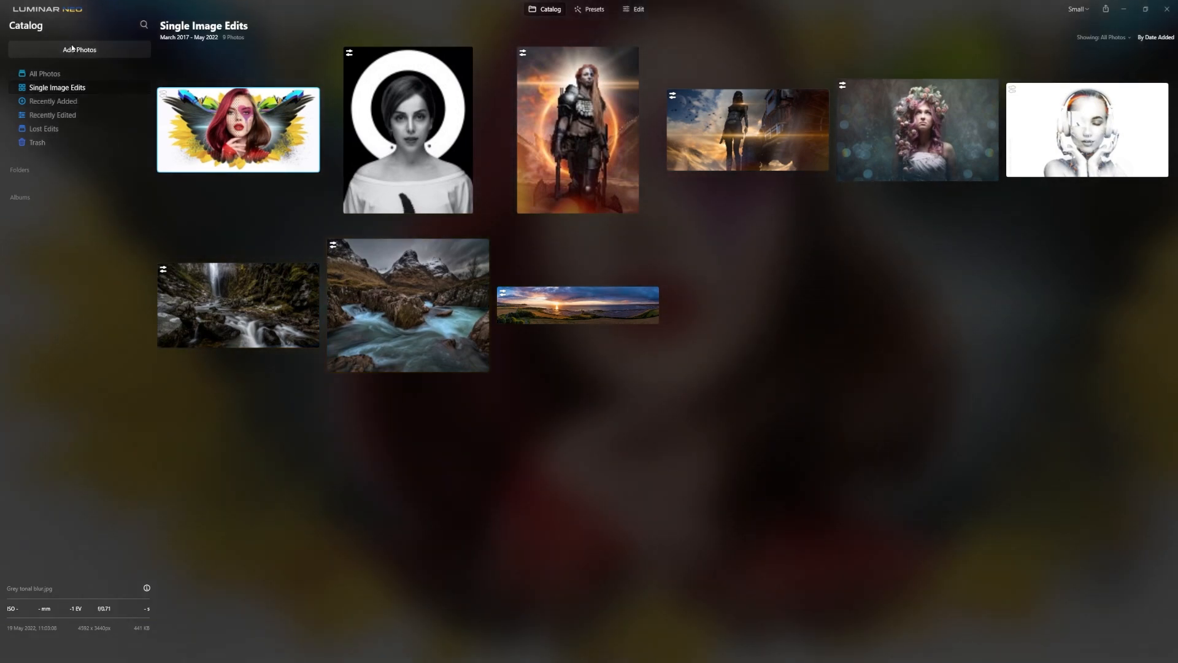
click(79, 50)
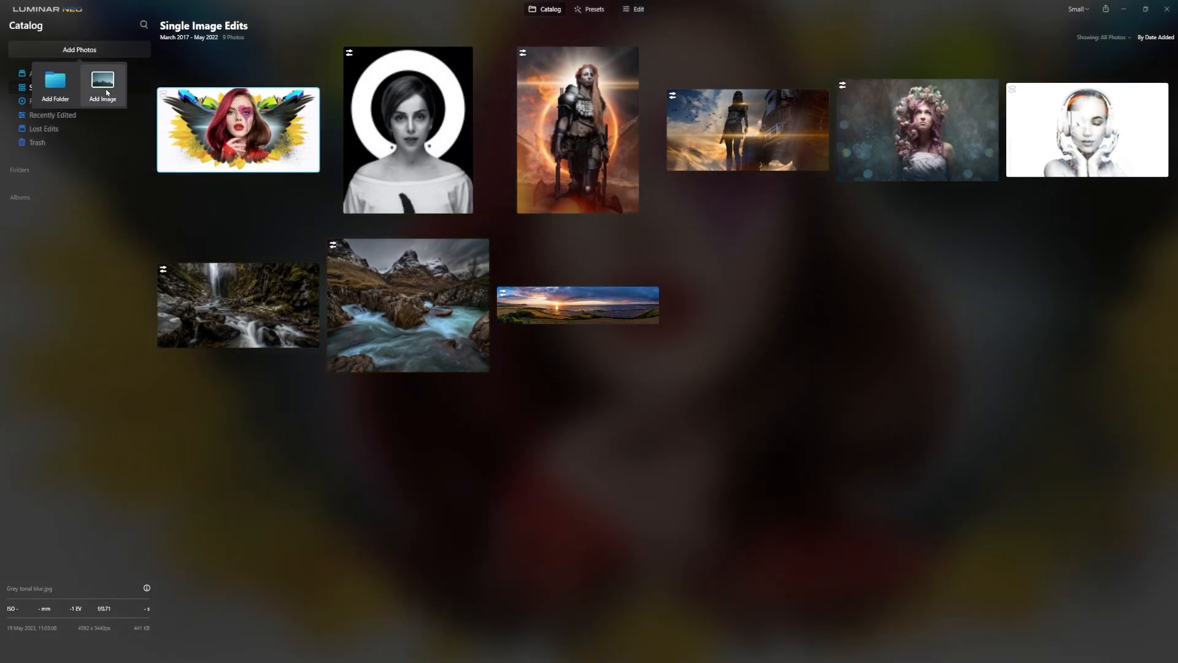
click(103, 84)
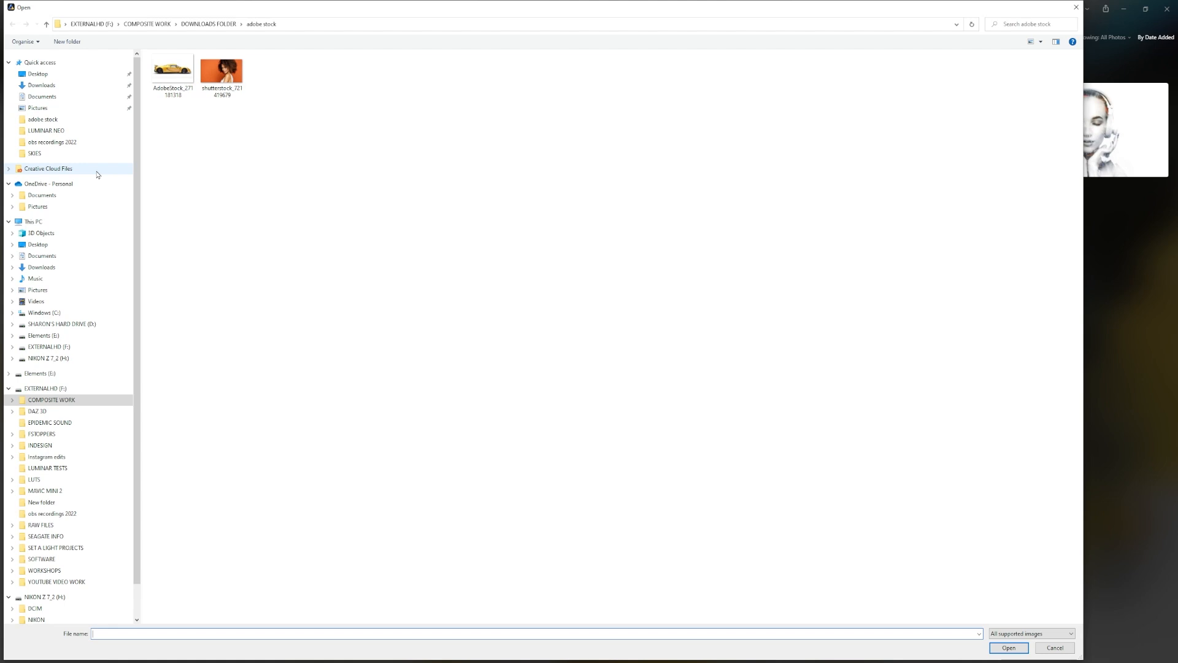
click(222, 71)
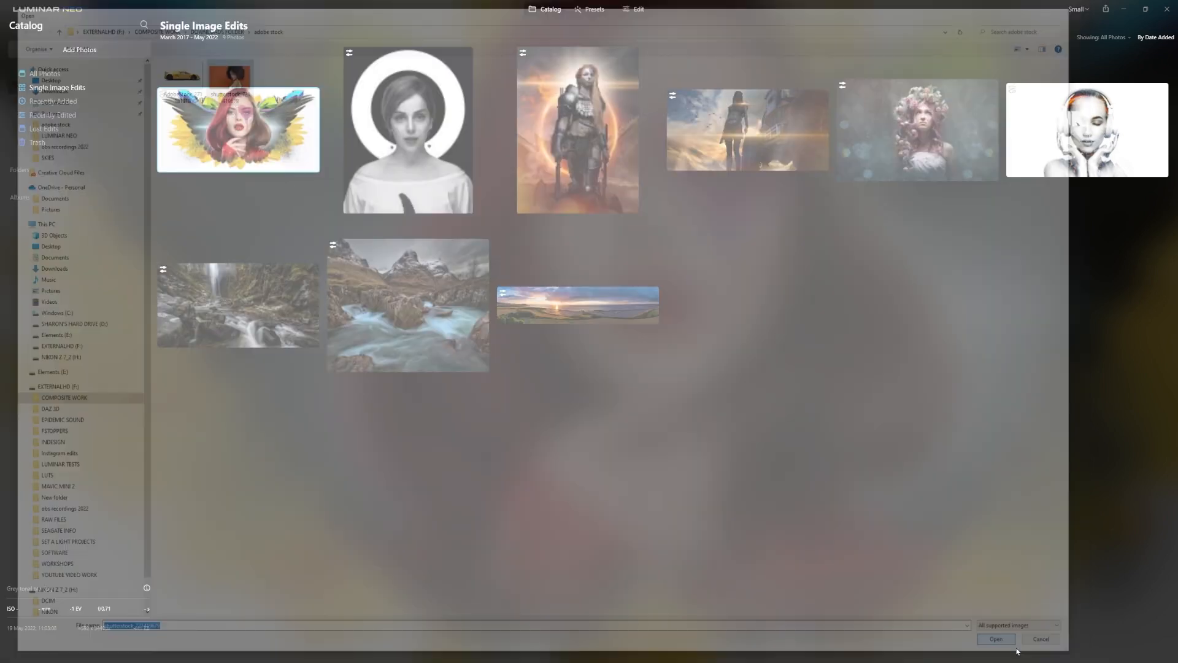
click(995, 639)
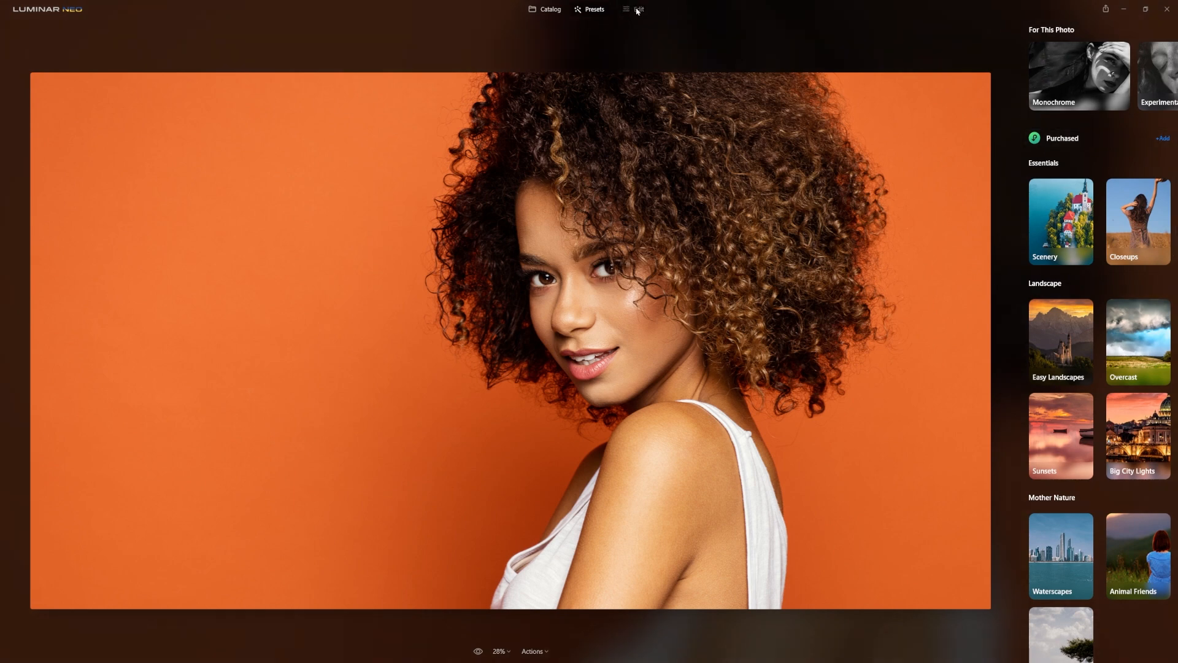
In Develop, set Exposure to minimum, Smart Contrast to 100, and Shadows, Whites, Blacks to -100.
click(639, 9)
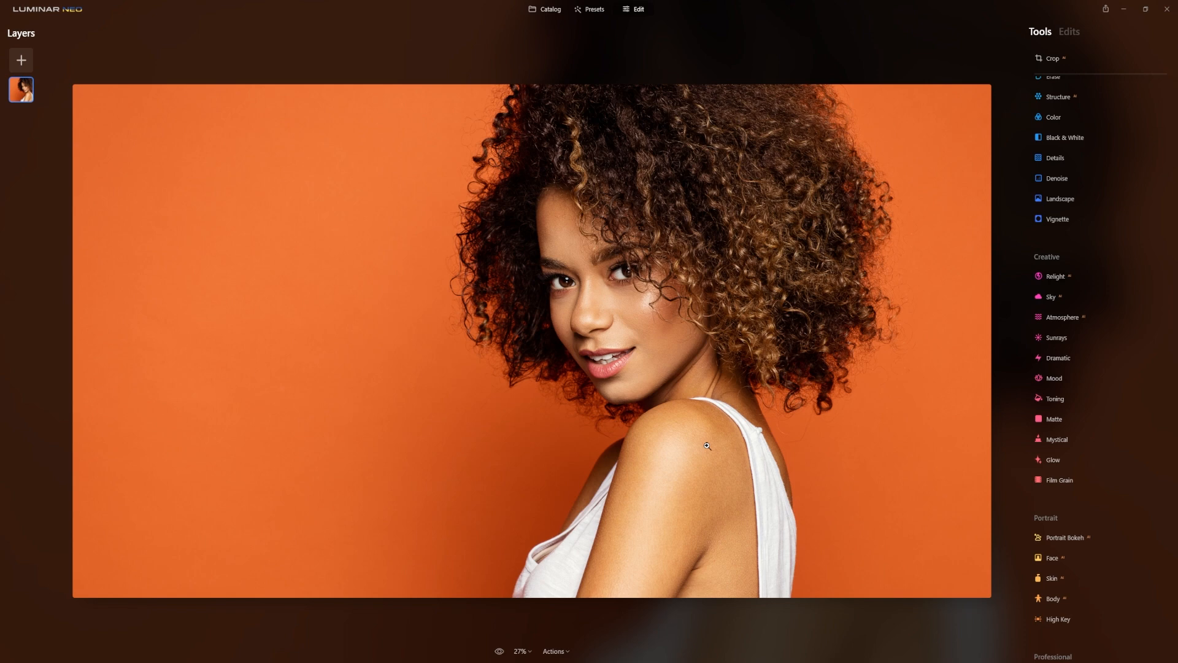
scroll(down, 3)
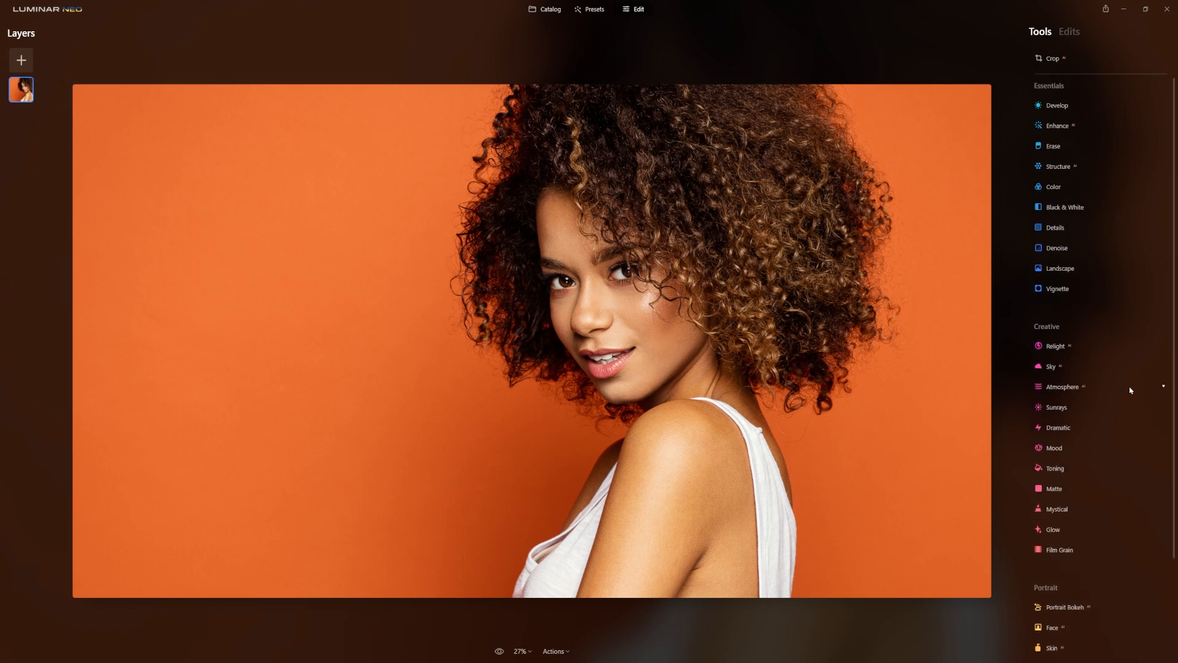
click(1058, 105)
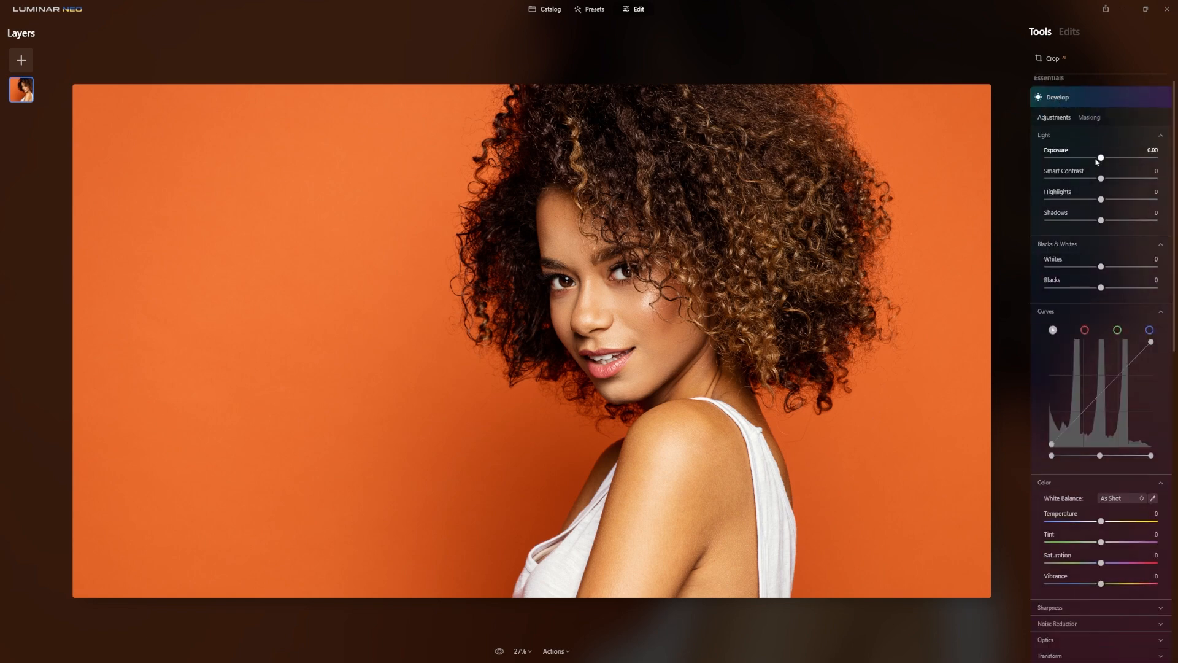
drag(1101, 158, 1048, 158)
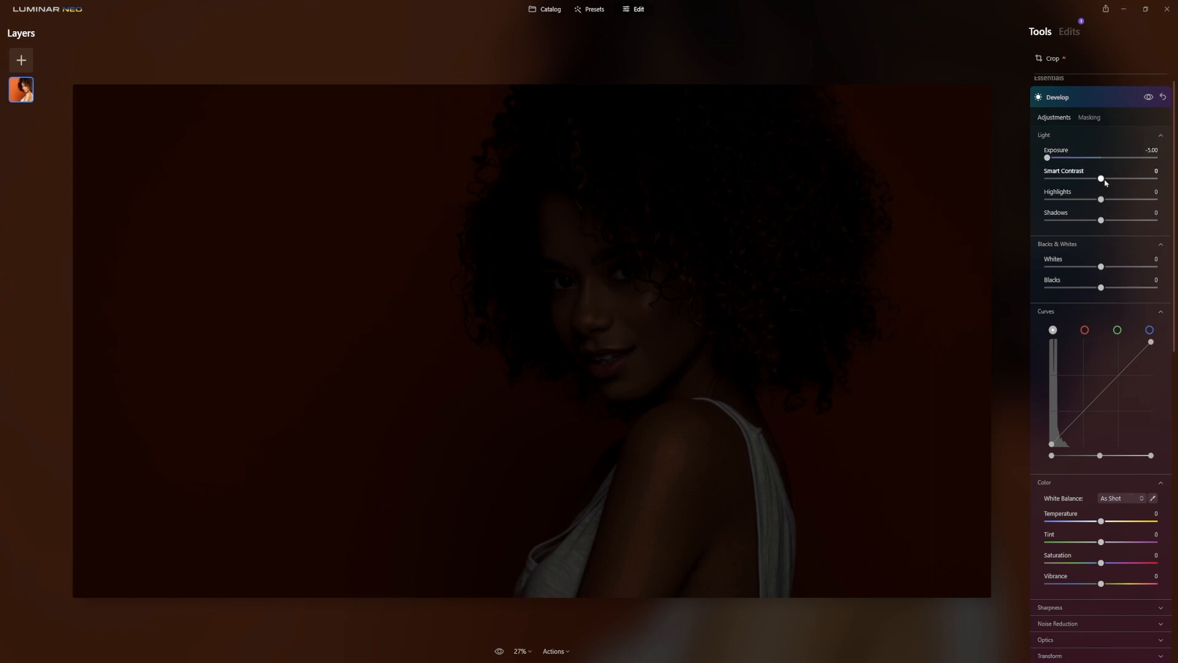
drag(1101, 178, 1046, 179)
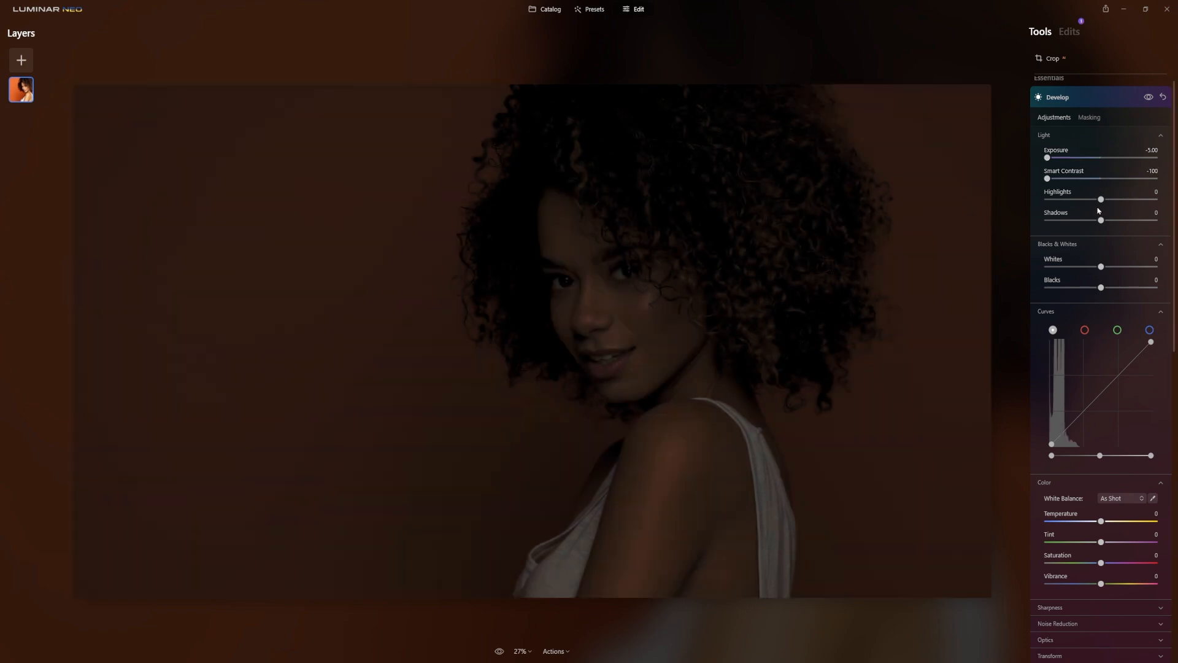
drag(1047, 178, 1155, 178)
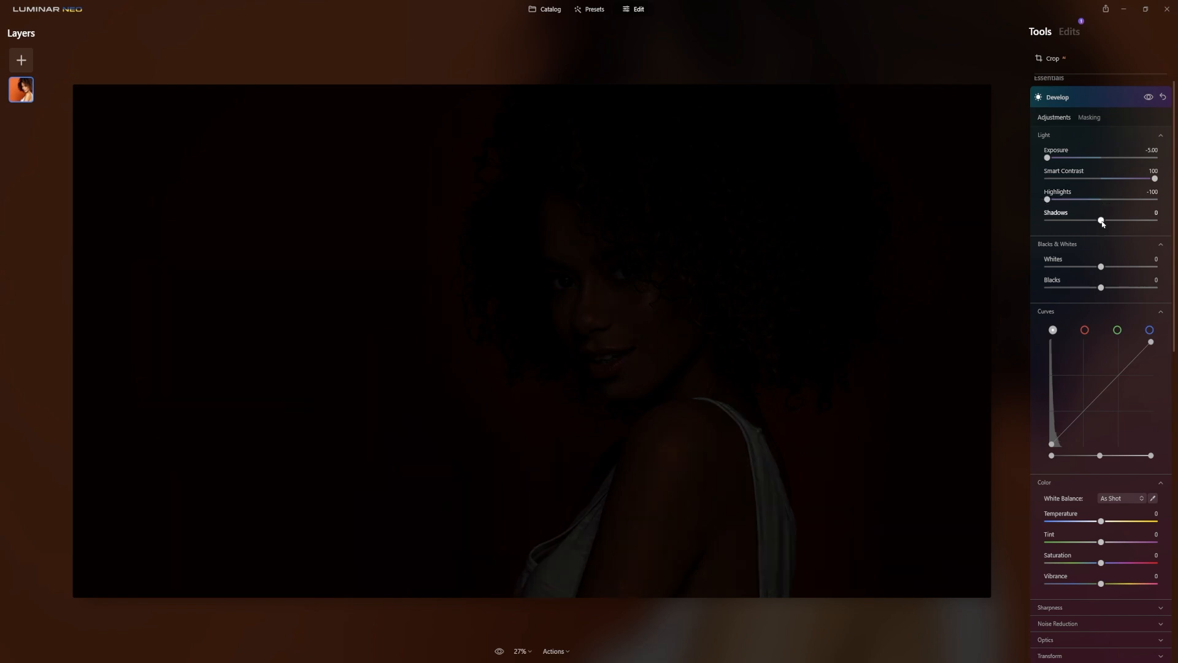
drag(1101, 221, 1047, 220)
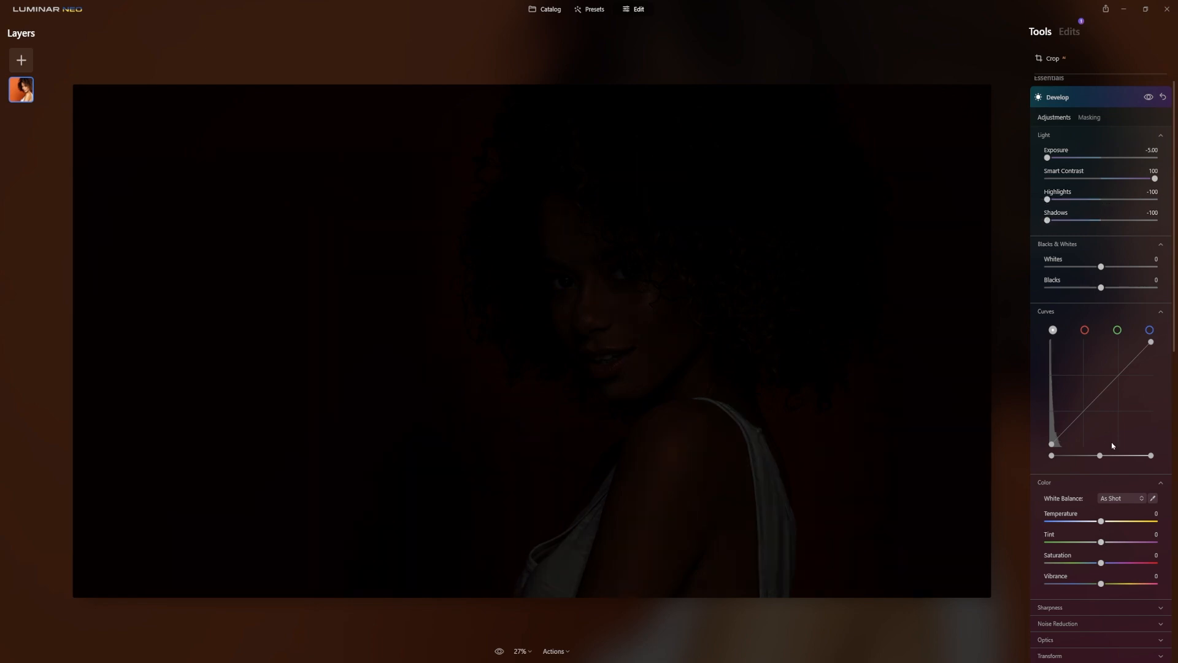
drag(1100, 287, 1046, 287)
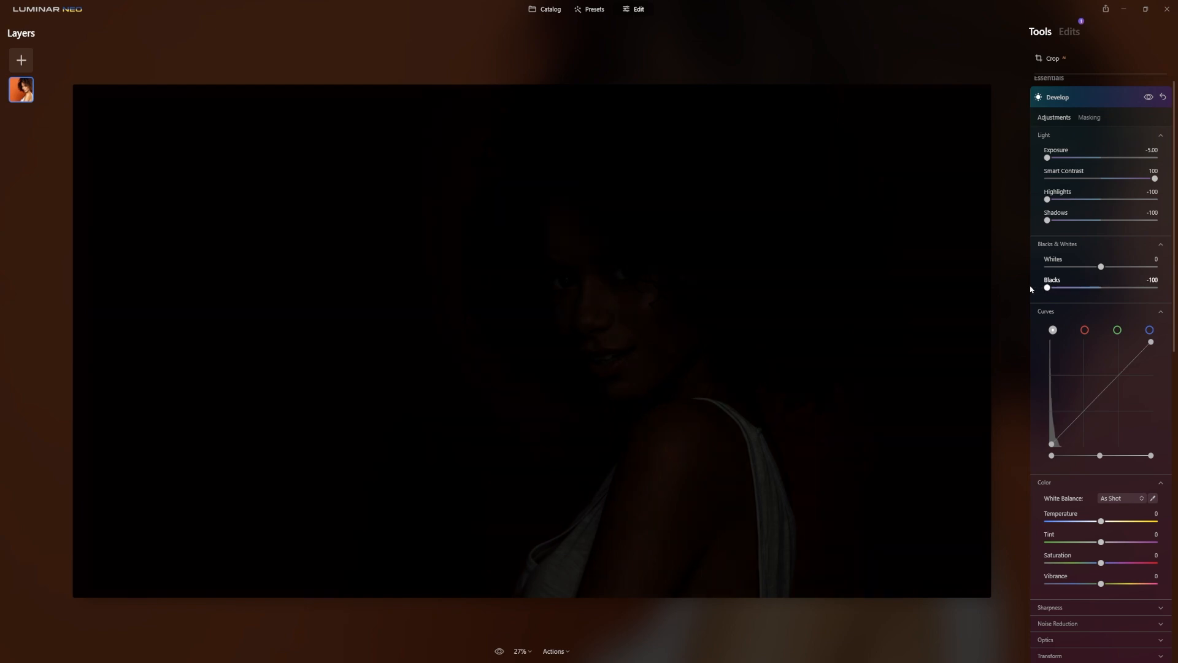
drag(1101, 267, 1047, 267)
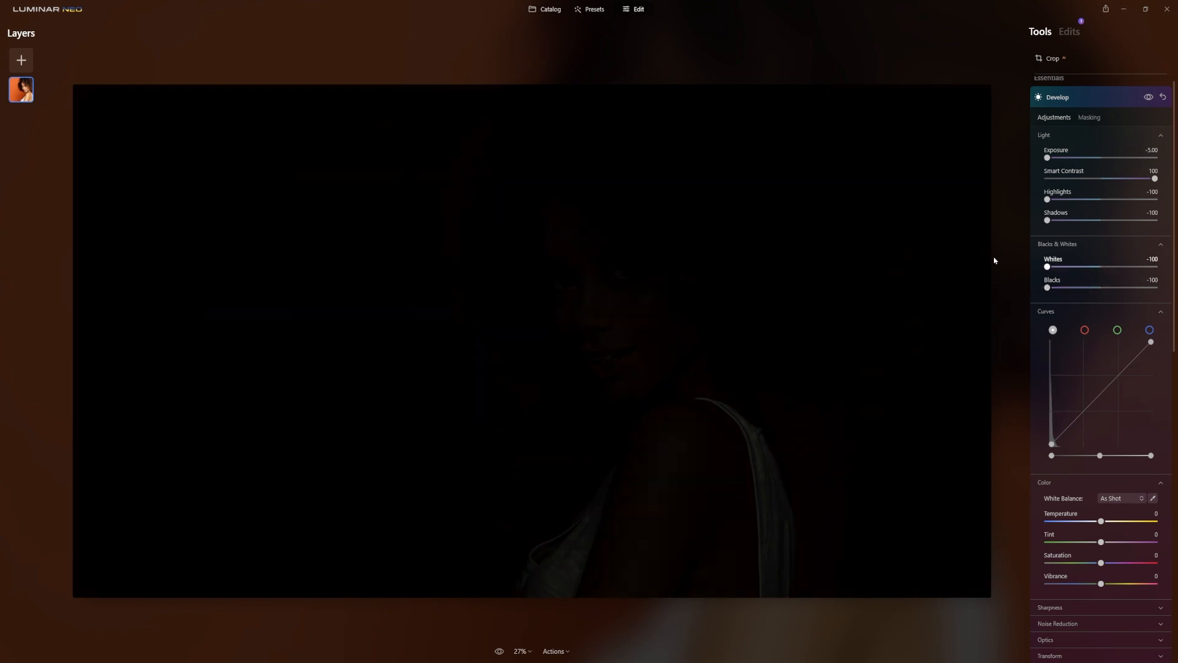
scroll(down, 3)
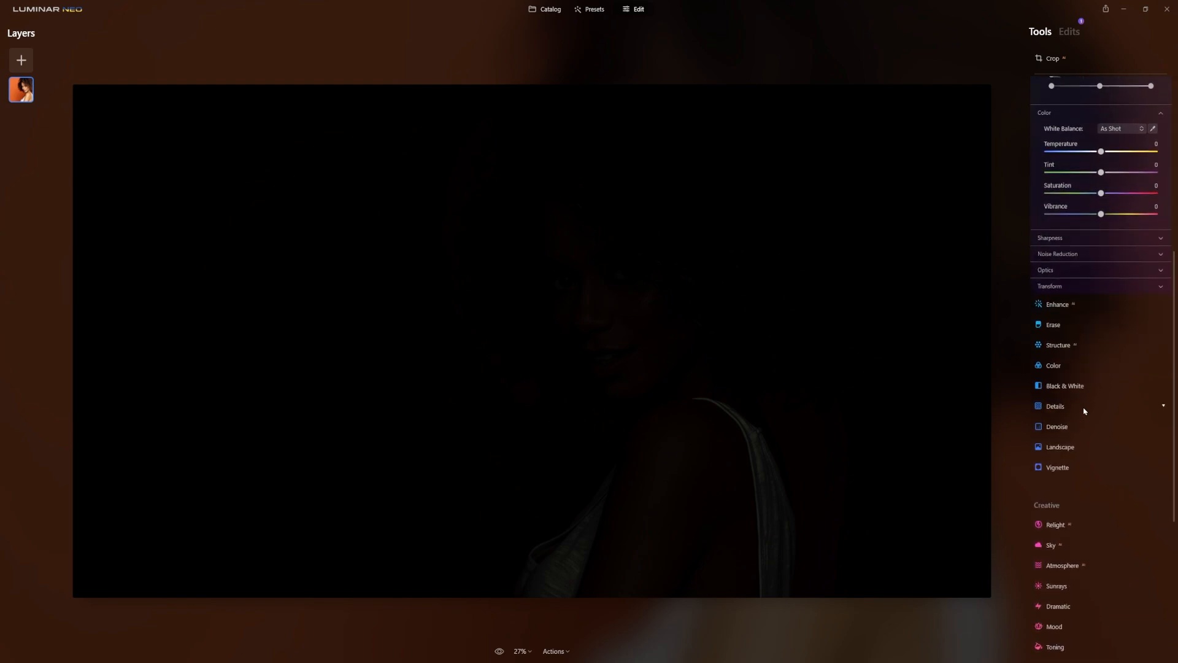
Move the Develop tone curve's black point inward until the portrait turns solid black.
click(1065, 385)
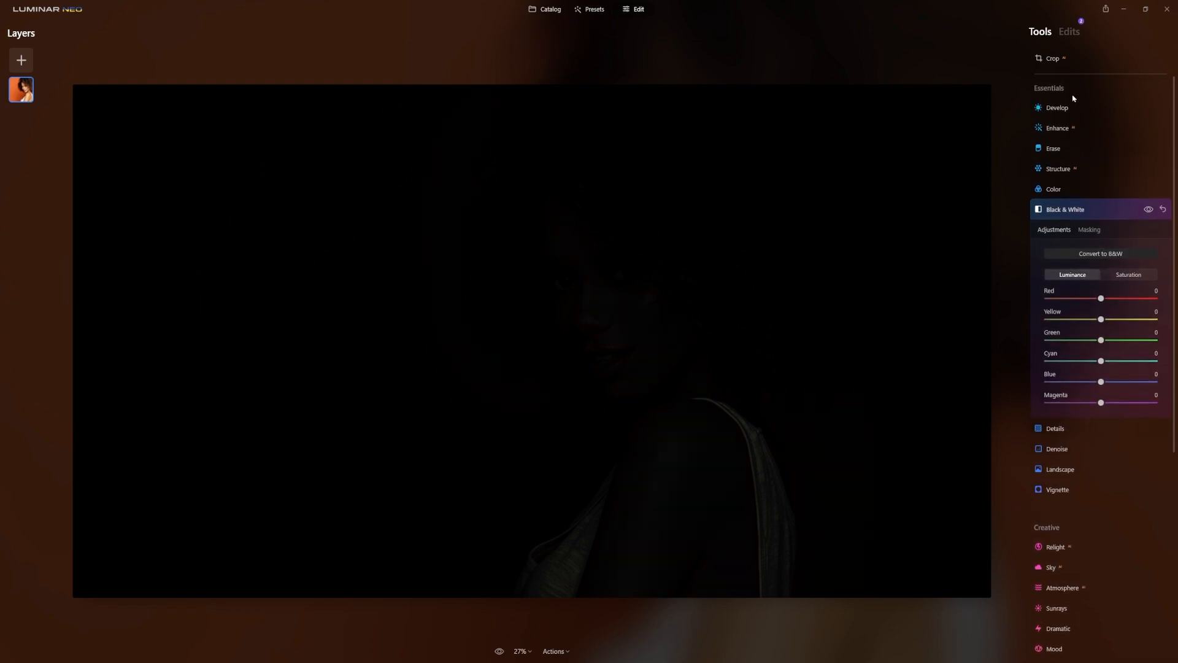
click(1057, 108)
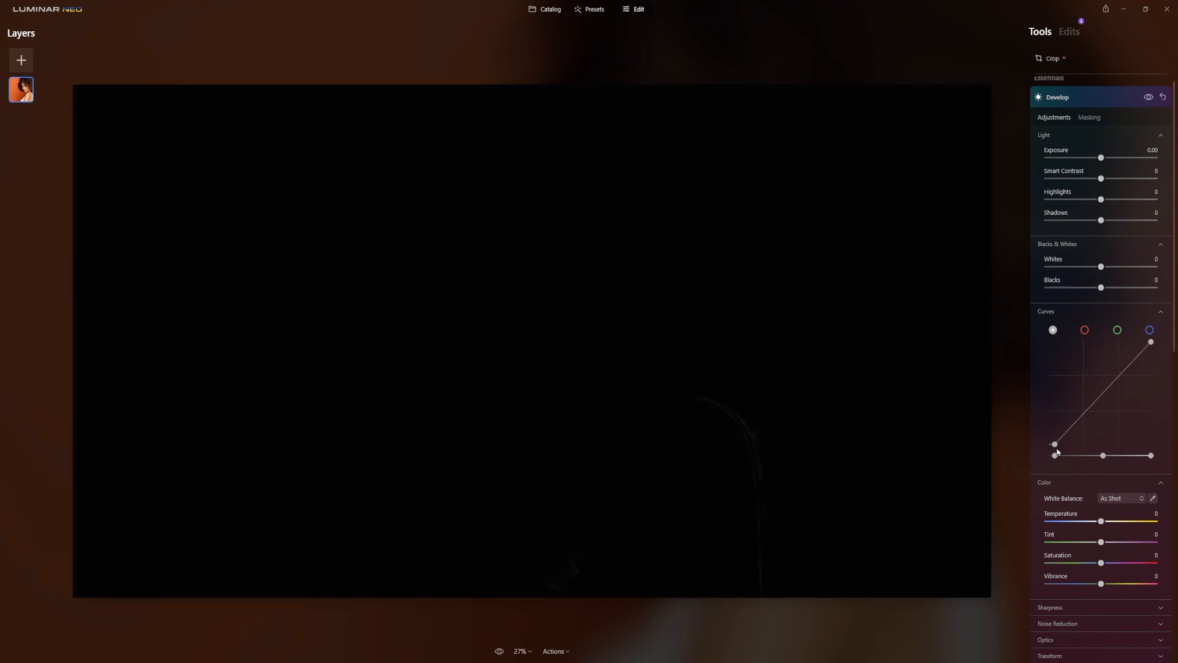
drag(1054, 443, 1069, 443)
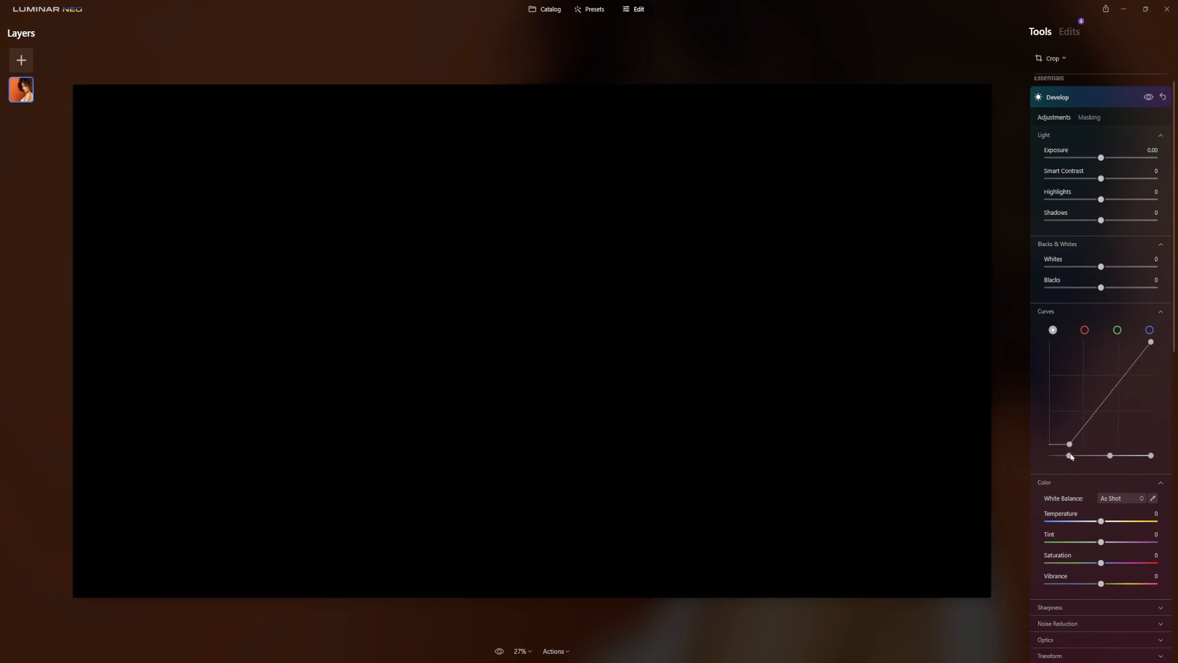
drag(1070, 444, 1075, 455)
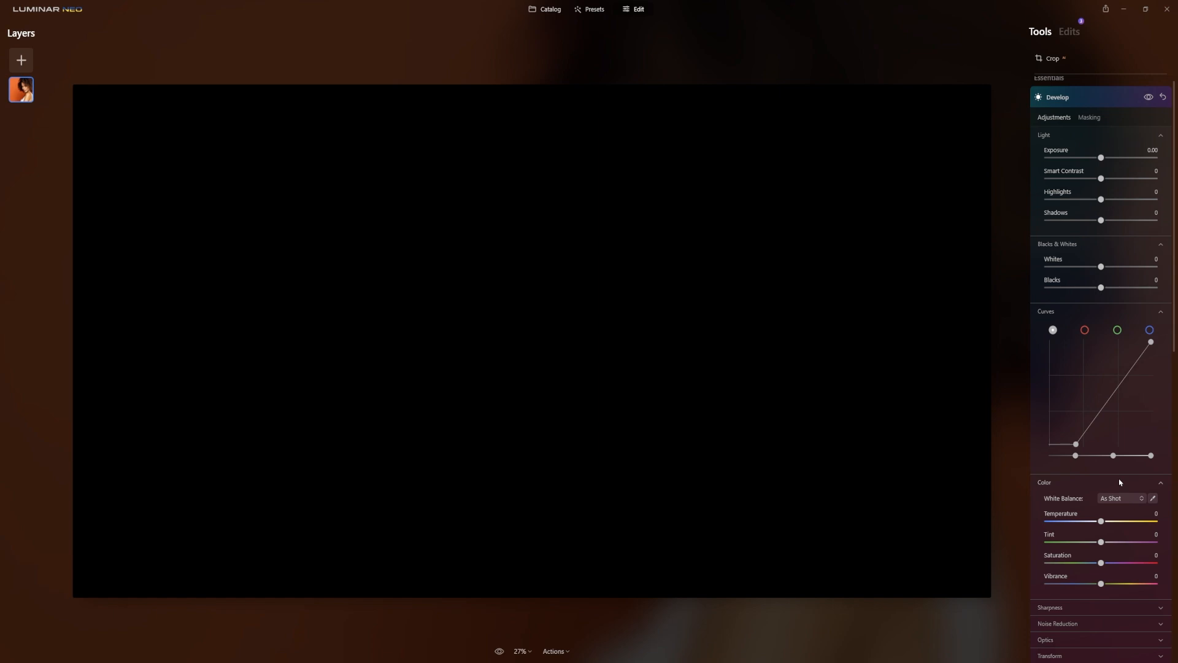
mouse_move(1078, 103)
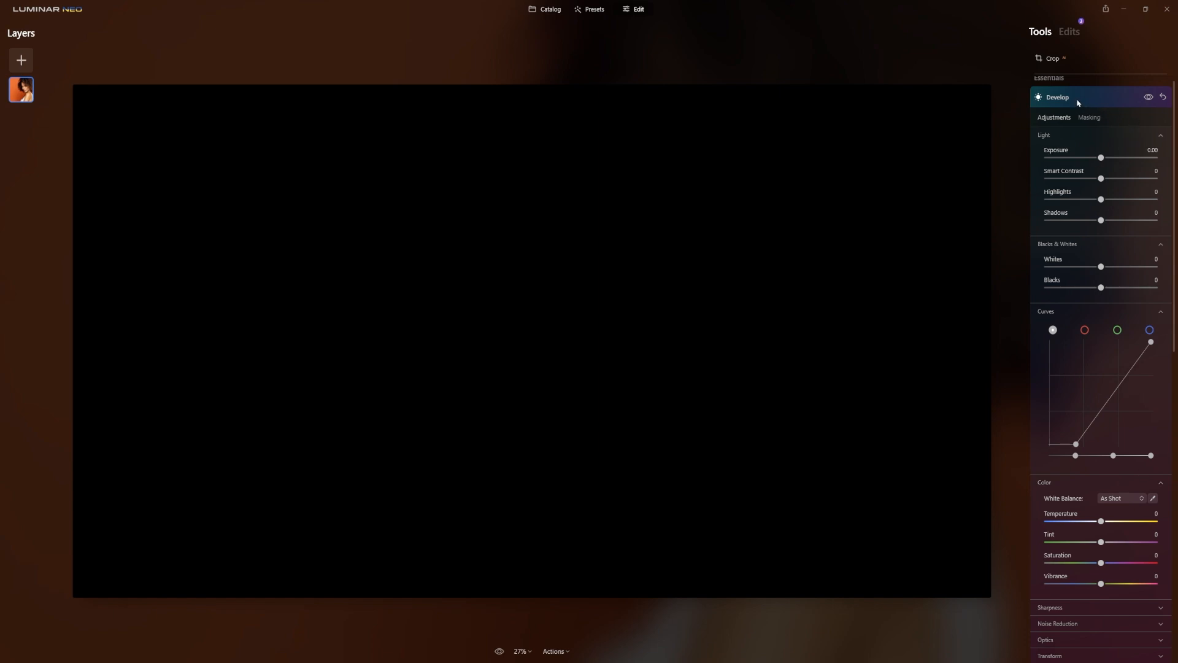
click(1057, 97)
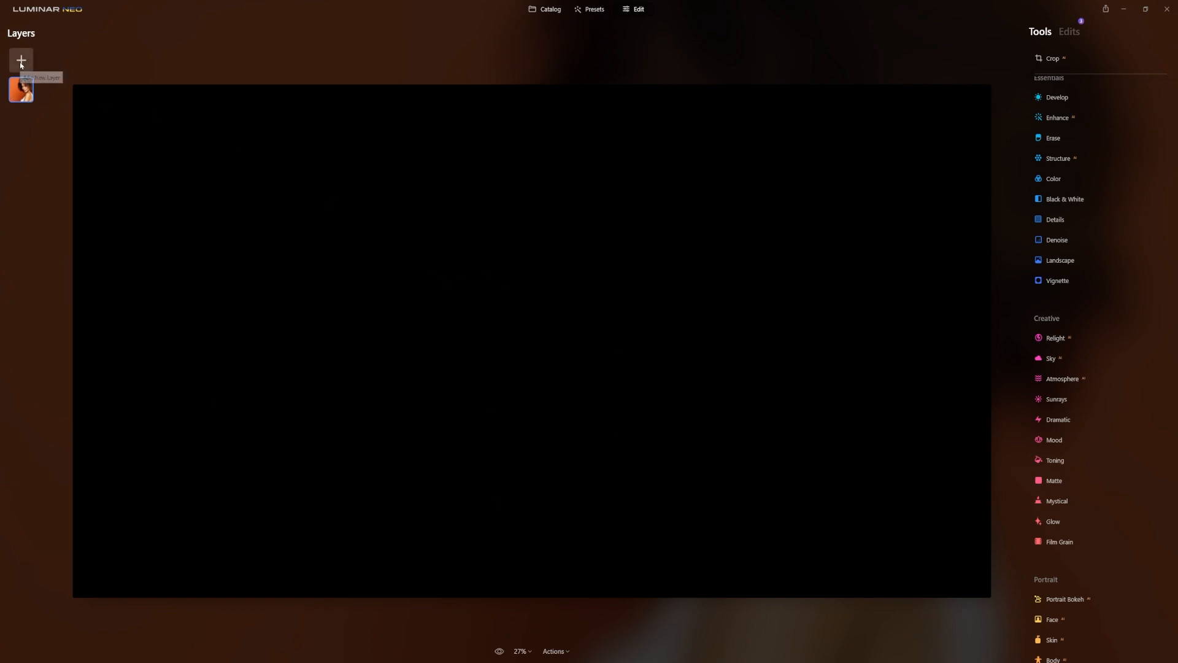
Add the sports car as a layer, narrow and center it, at 100 opacity.
click(20, 61)
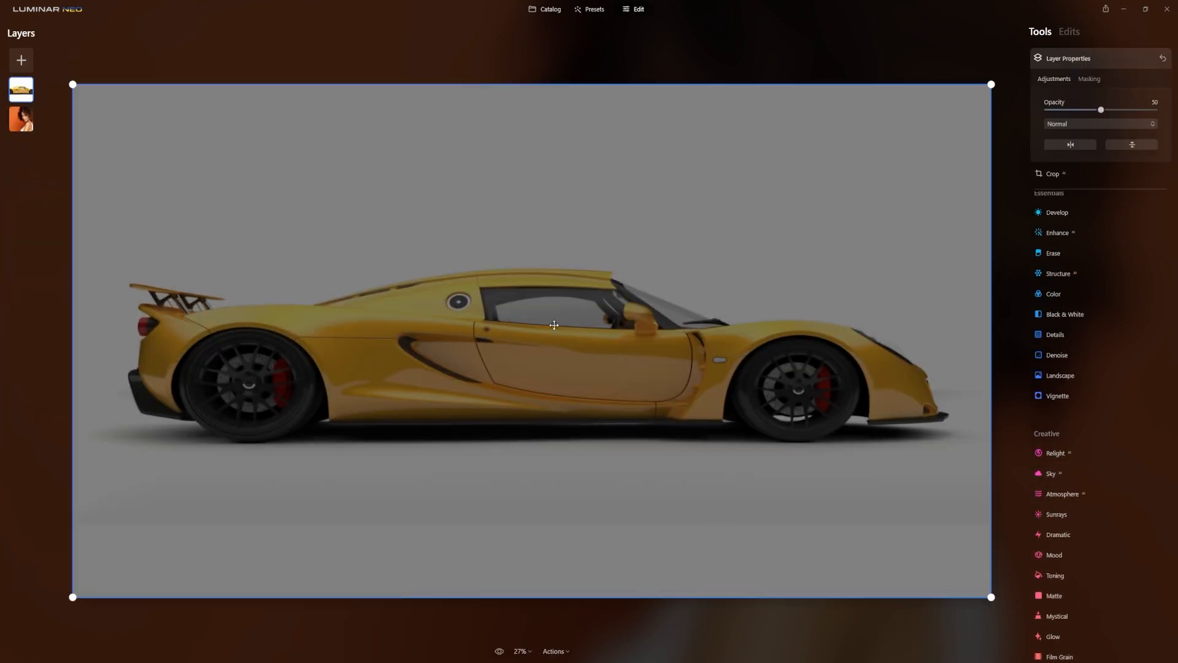
drag(74, 338, 256, 338)
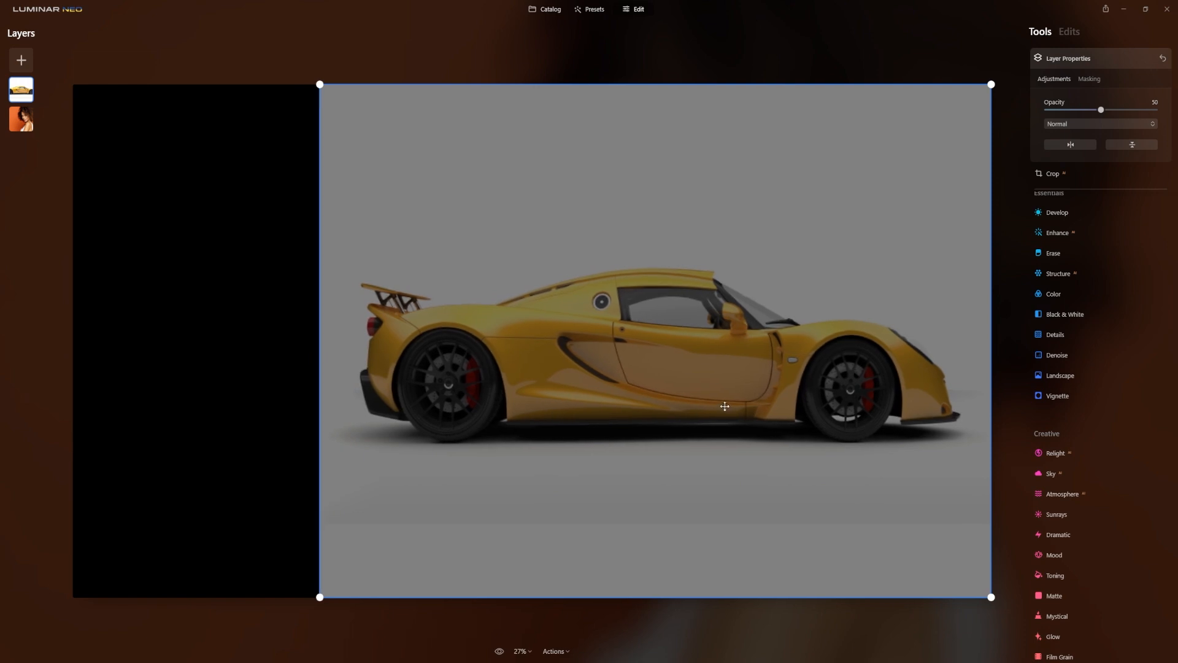
drag(726, 406, 599, 394)
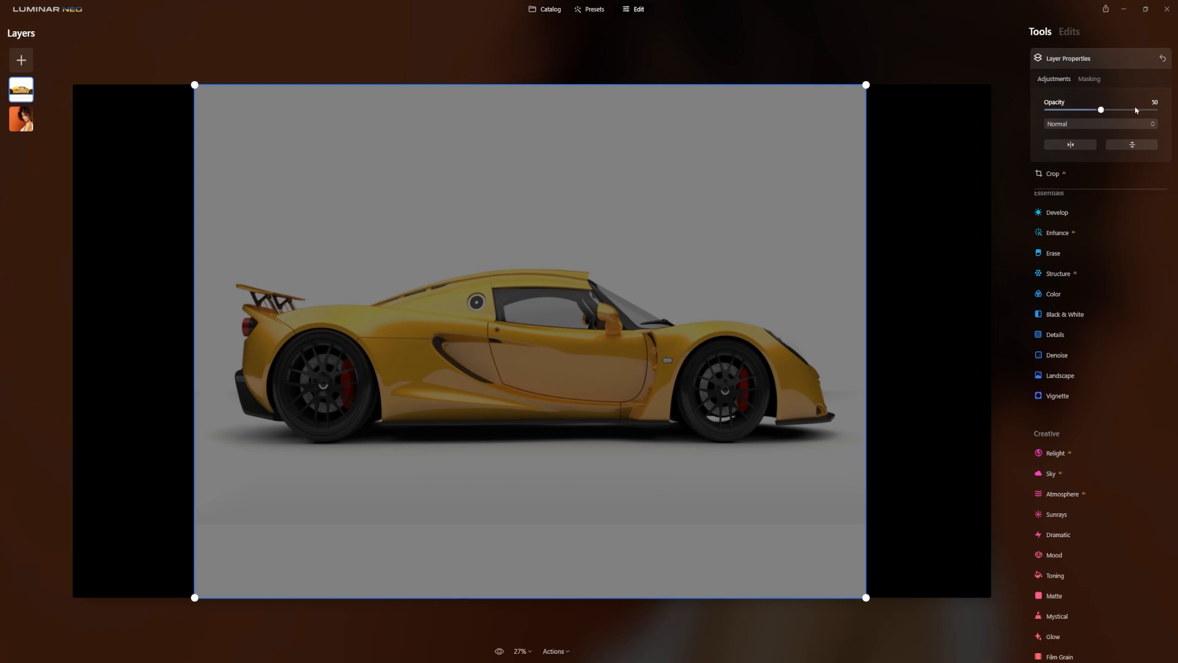
drag(1101, 110, 1154, 110)
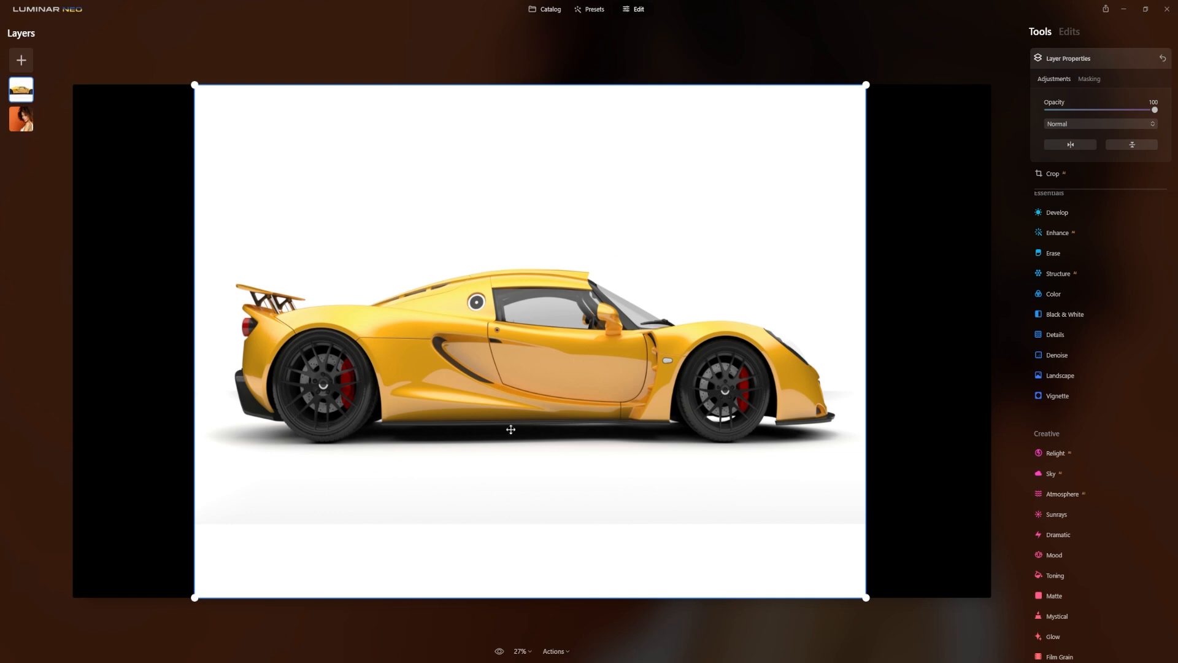
click(21, 60)
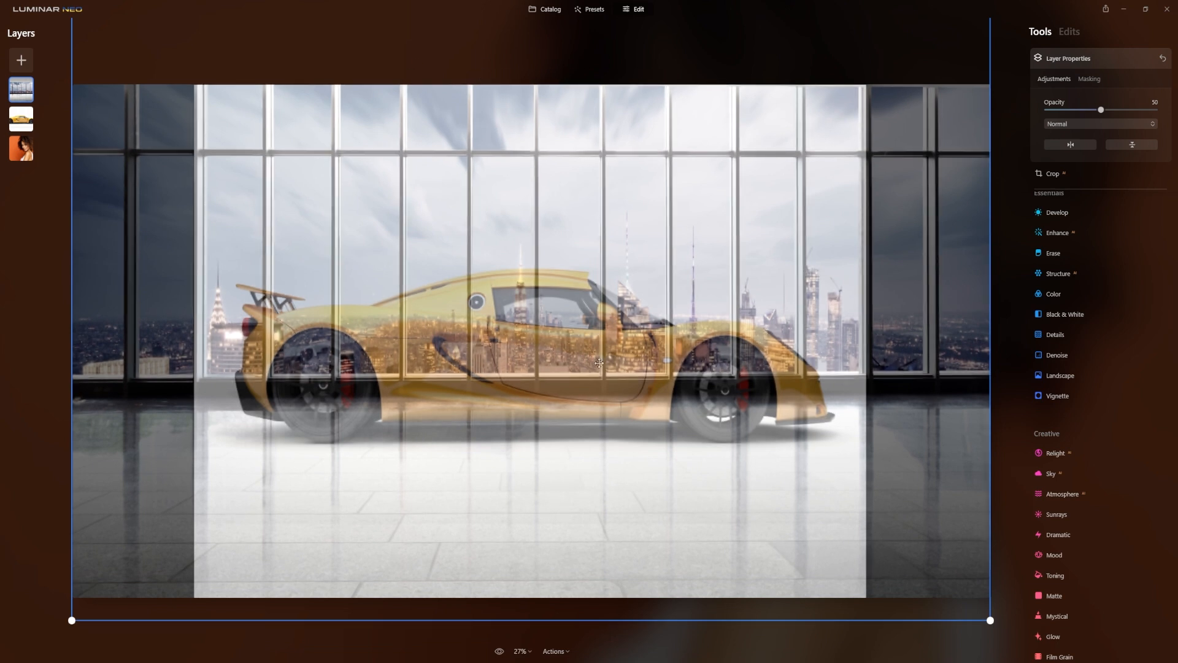
Raise the showroom layer to full opacity and place it beneath the car layer.
drag(1100, 109, 1103, 109)
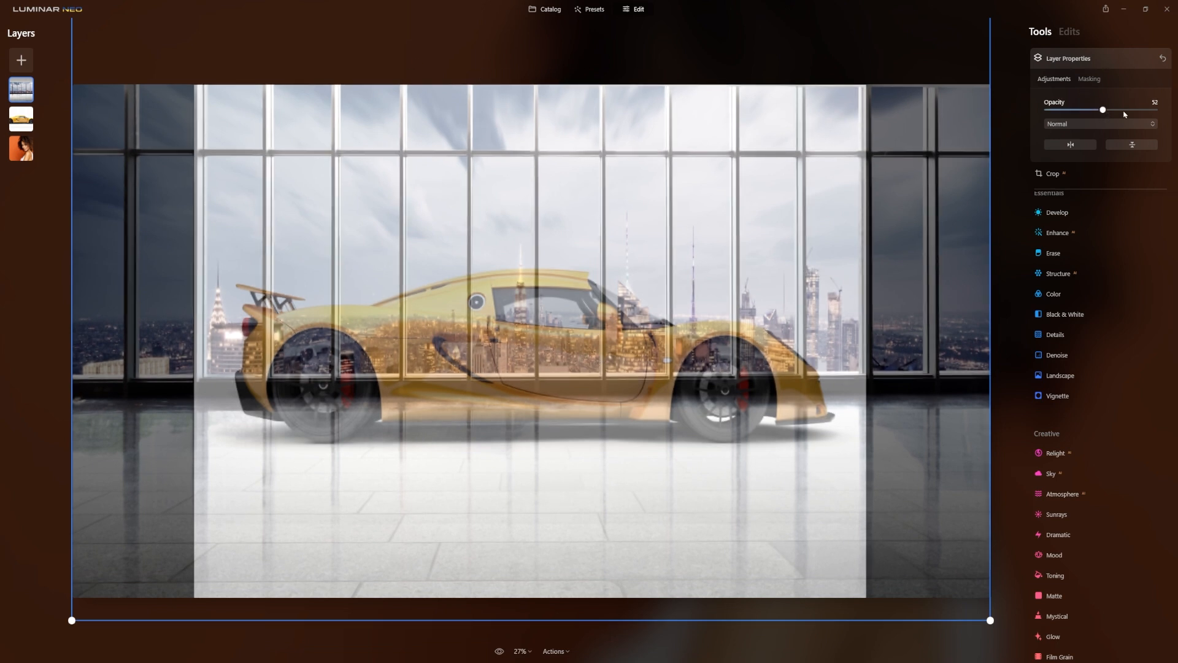
drag(1102, 110, 1156, 109)
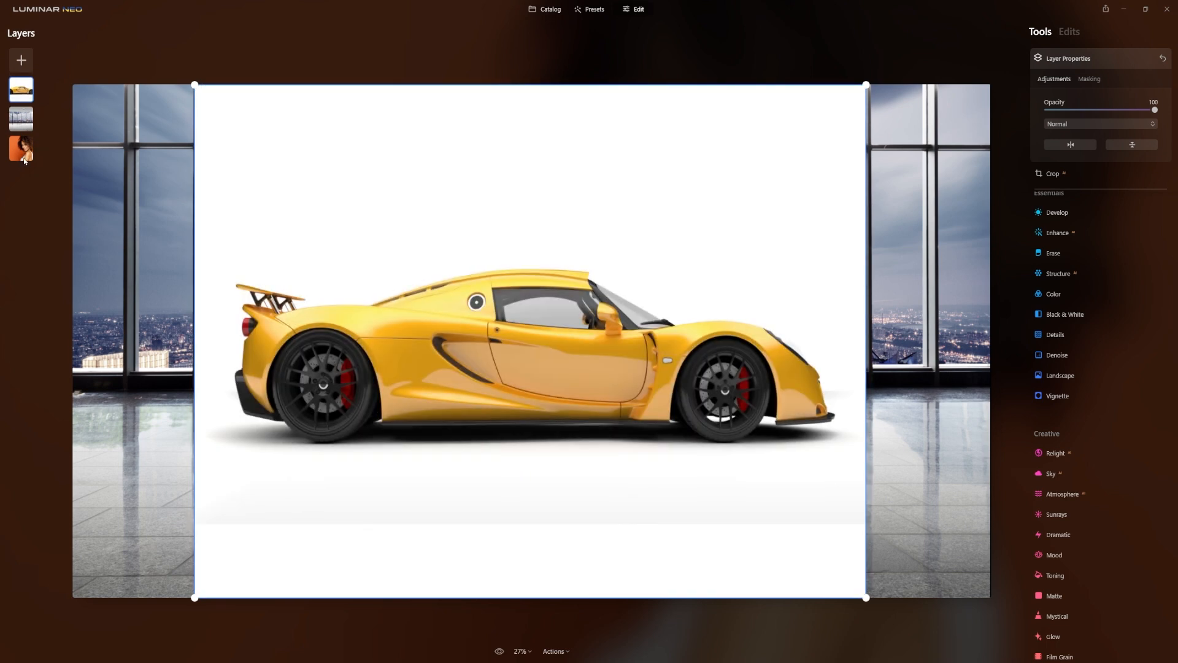
click(20, 88)
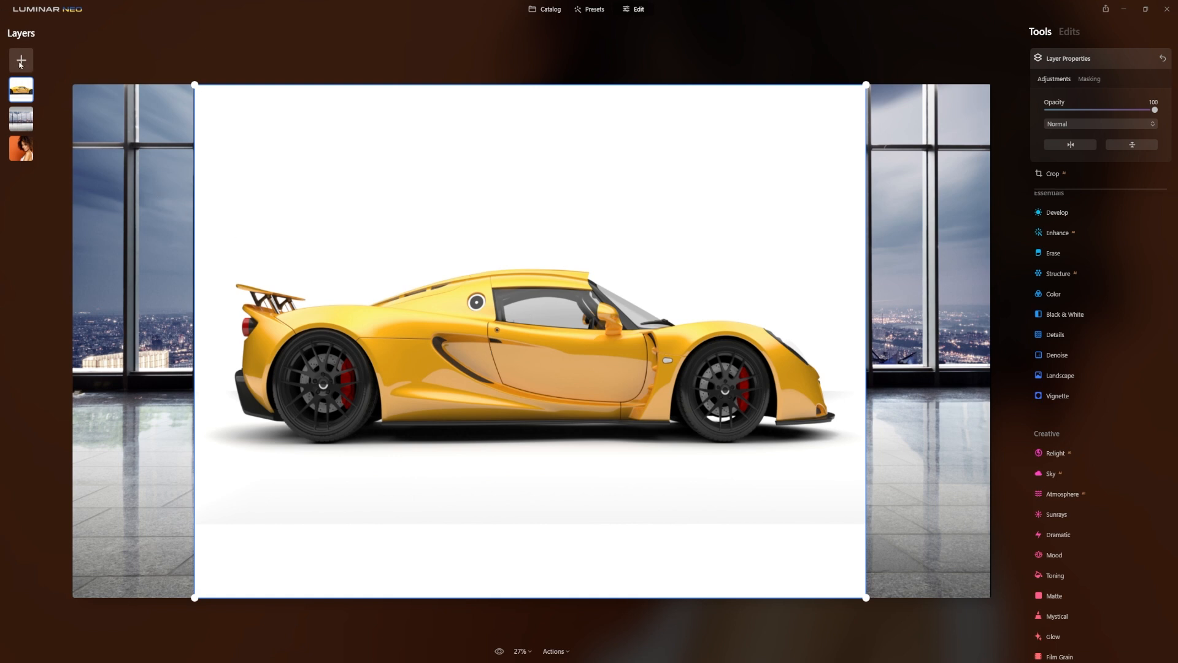
Add a second car layer and align its left and right edges with the original car.
click(21, 60)
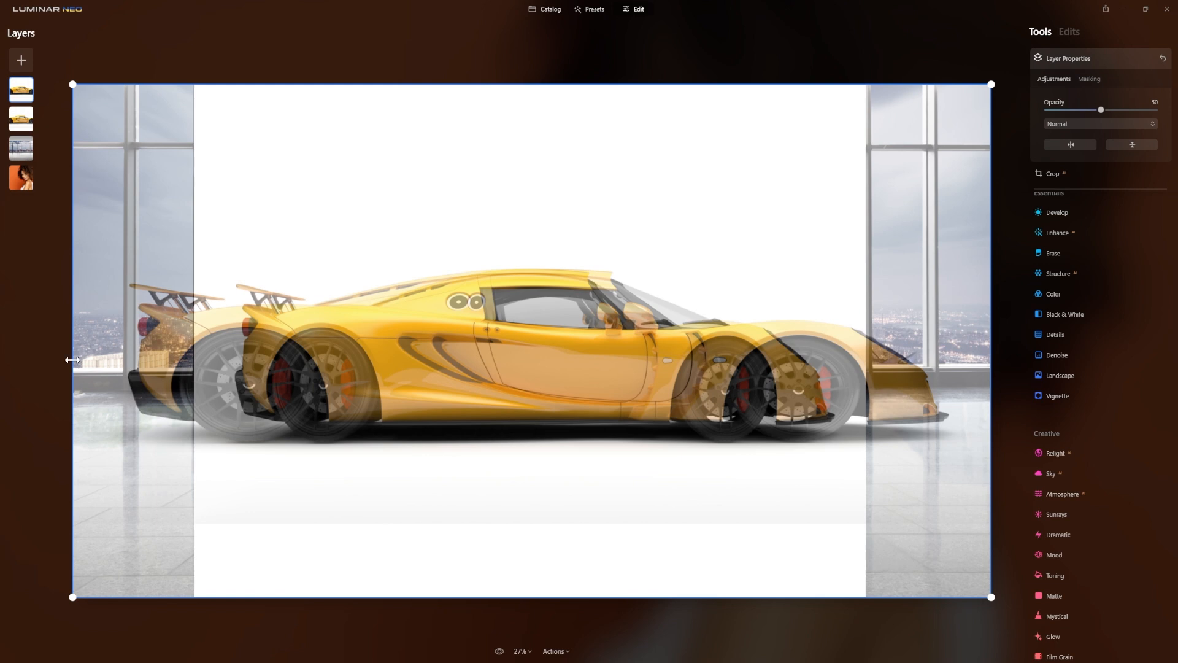
drag(73, 359, 164, 359)
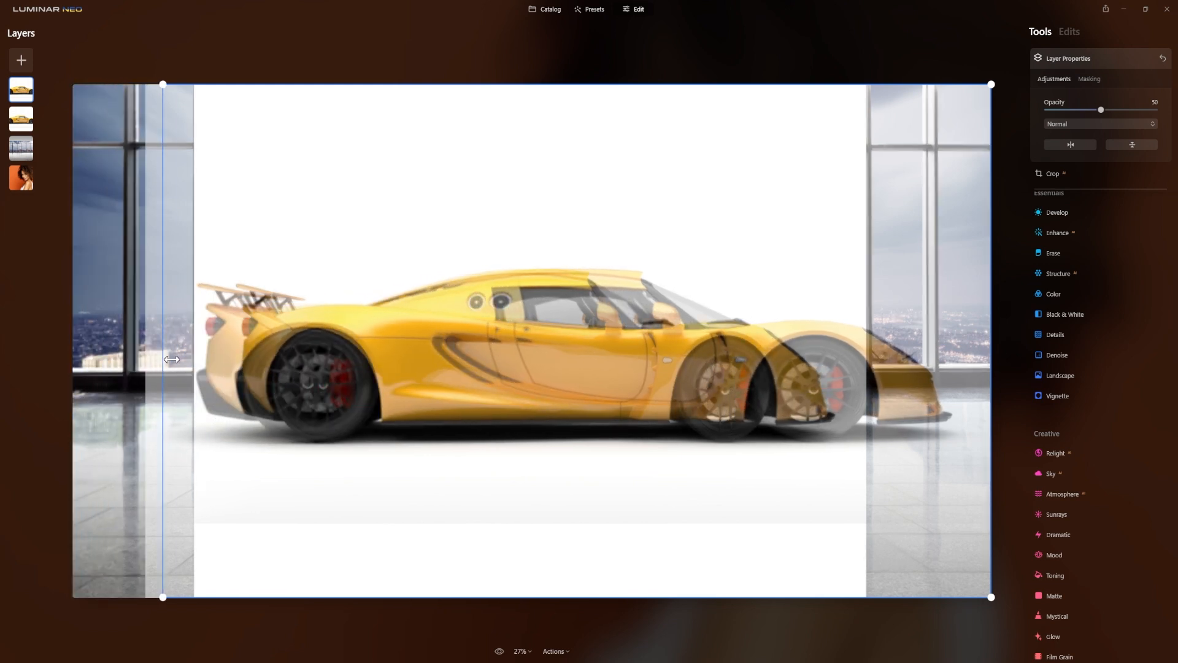
drag(164, 359, 185, 362)
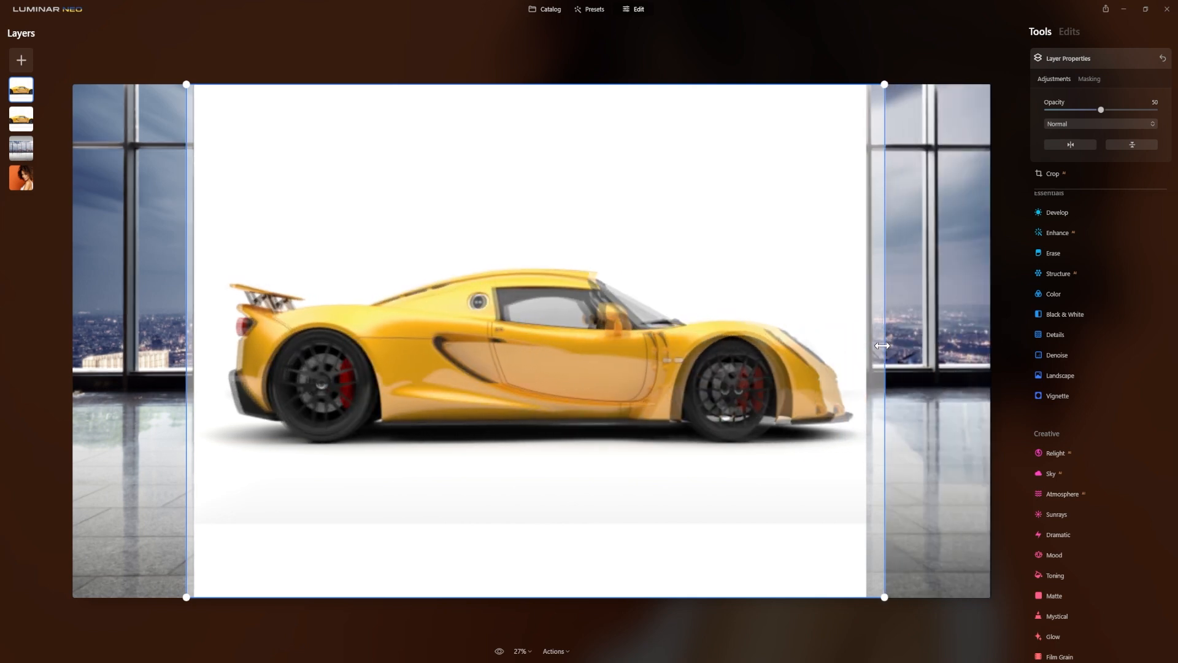
drag(885, 346, 871, 346)
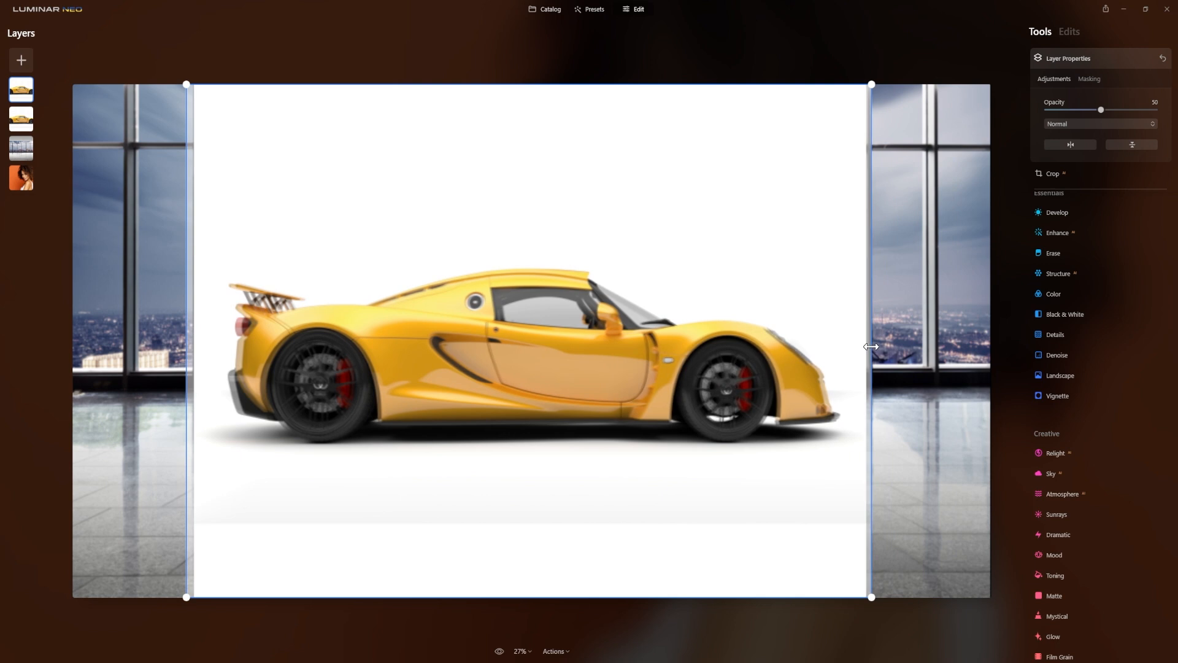
drag(871, 346, 868, 346)
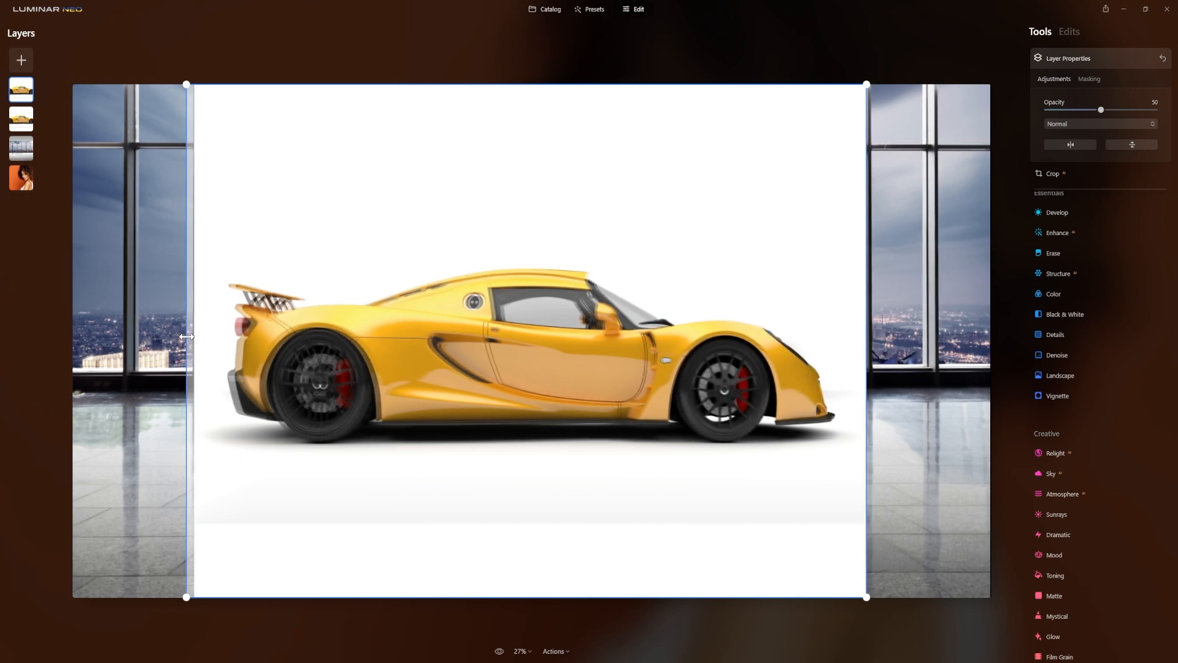
drag(191, 336, 194, 338)
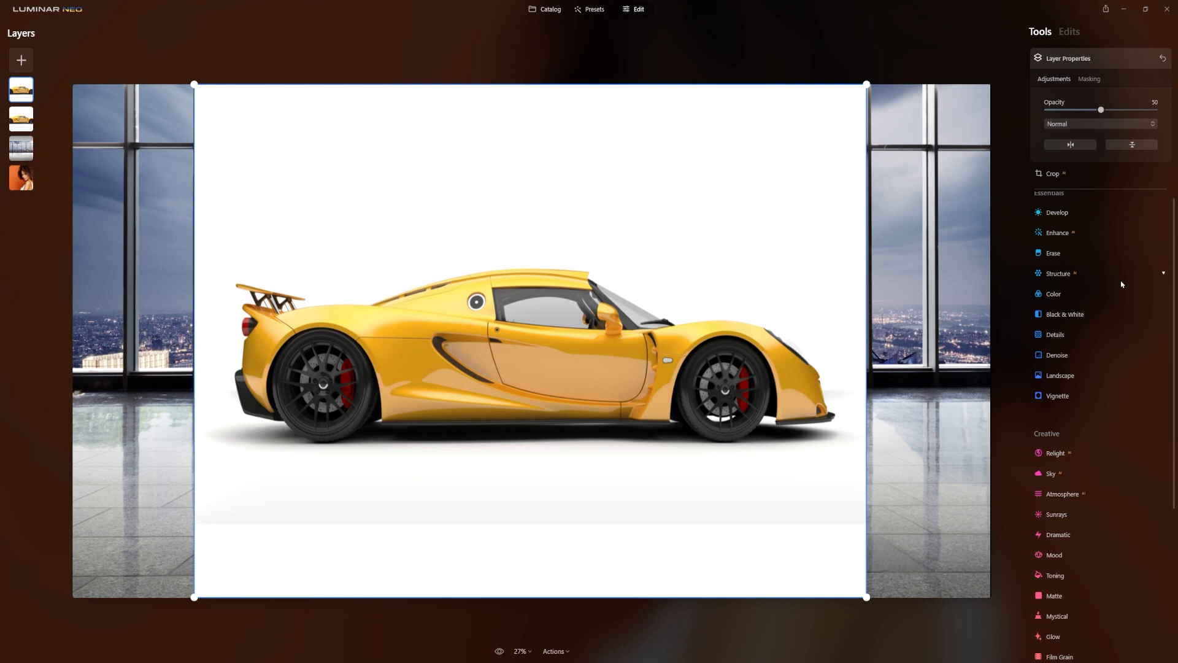
mouse_move(969, 451)
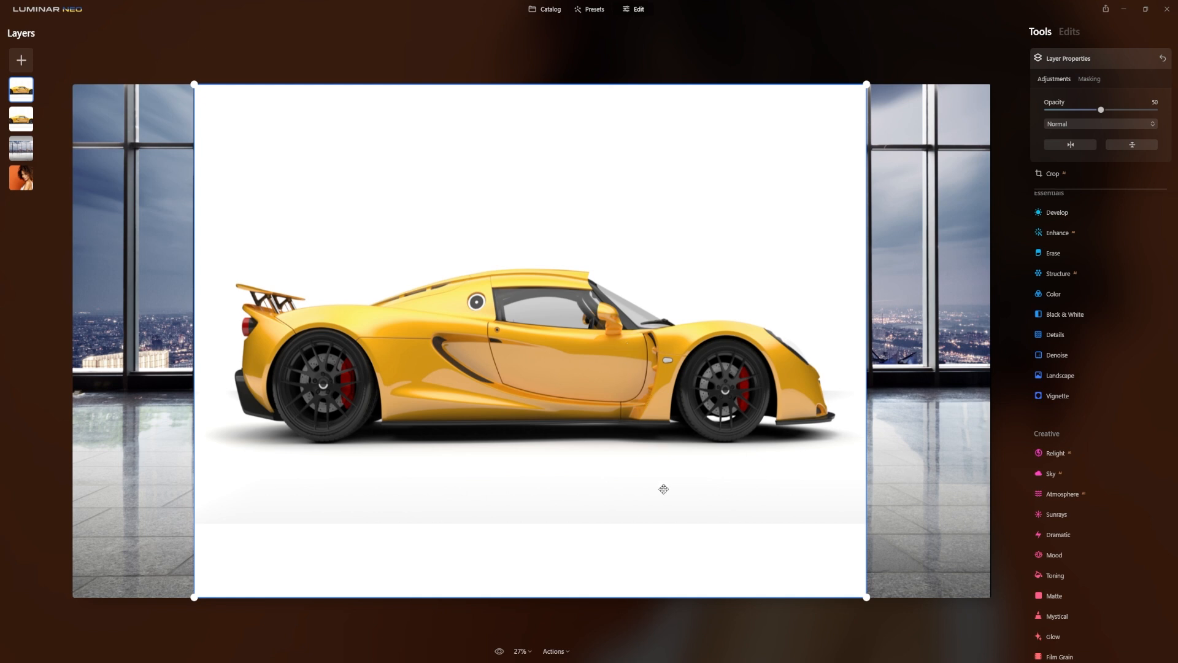
mouse_move(677, 502)
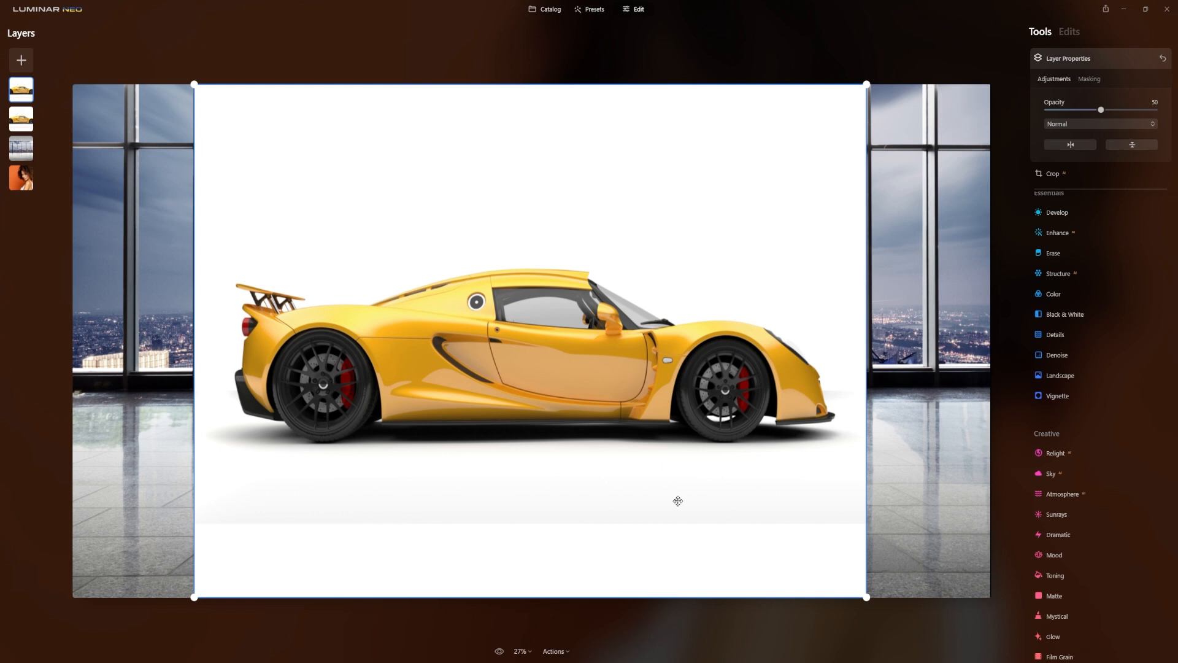
mouse_move(104, 176)
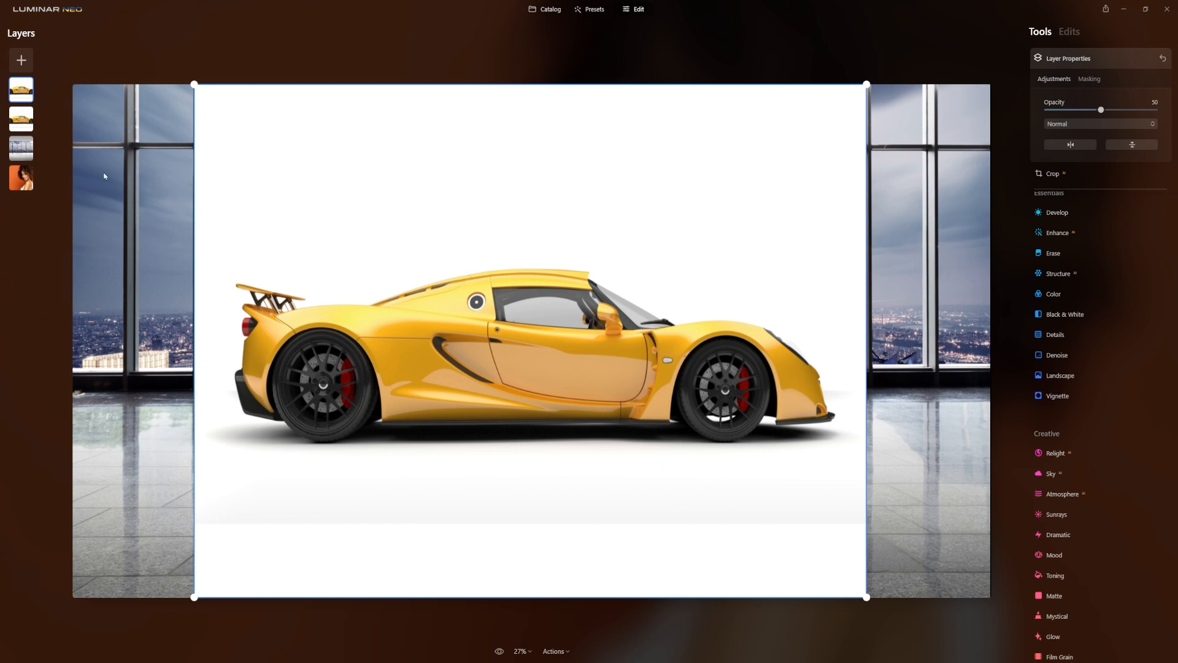
Reorder layers so both car layers sit above the city-window backdrop.
click(21, 137)
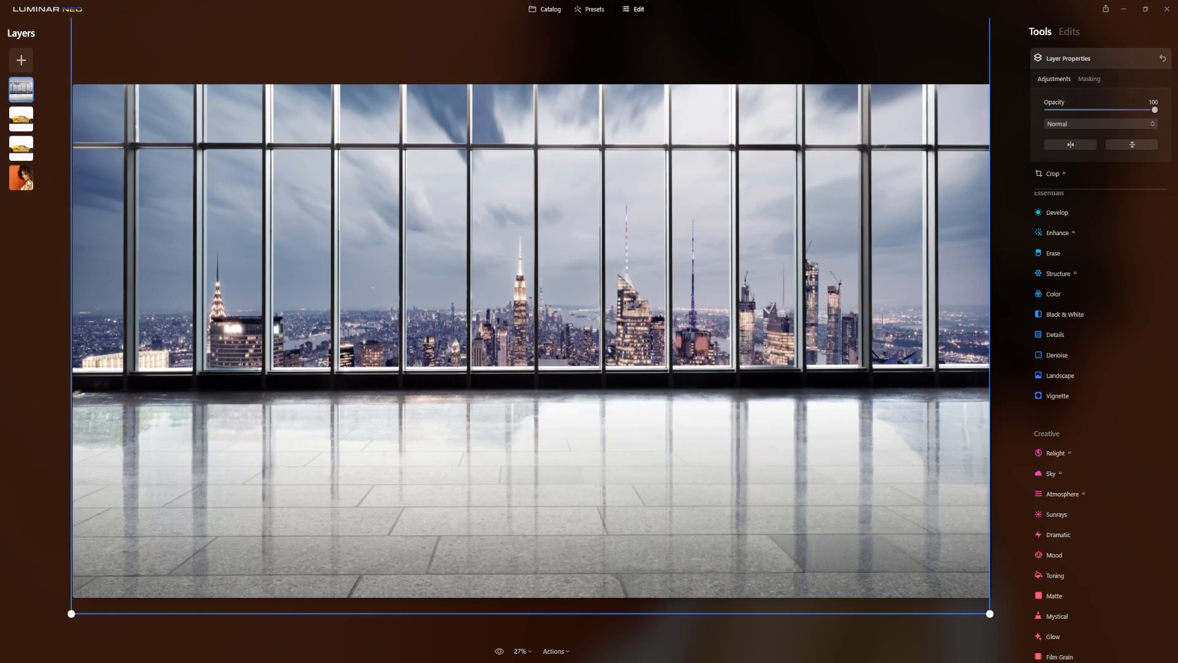
click(21, 88)
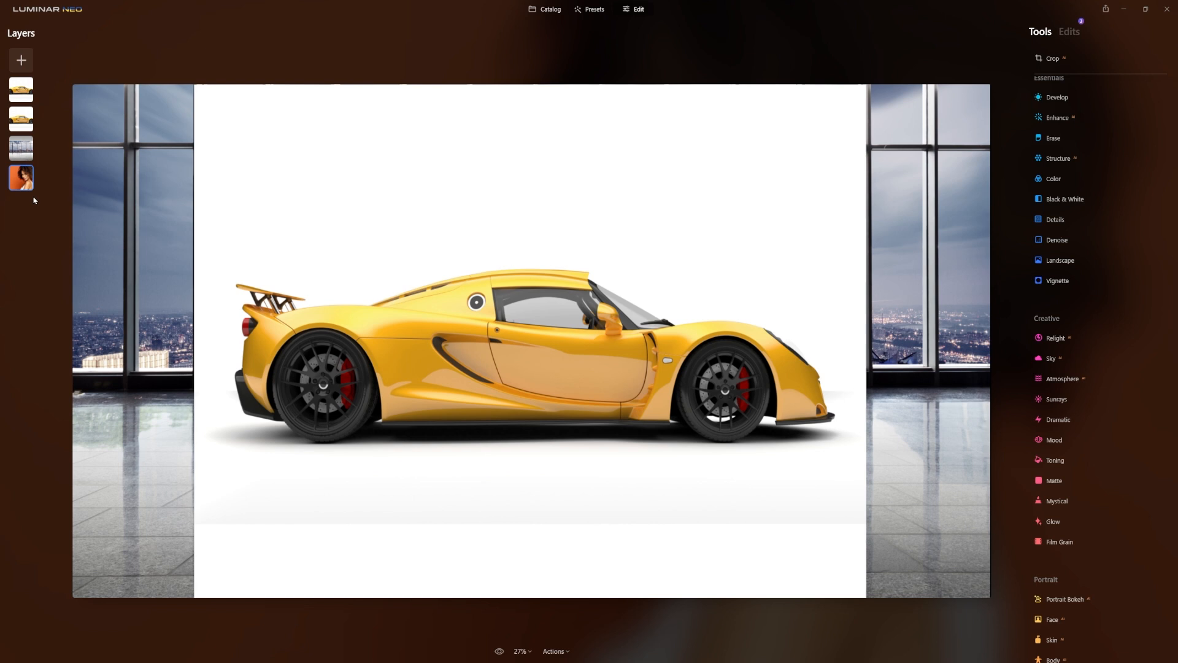
Invert the top car layer's mask and refine it around the rear wheel.
click(21, 120)
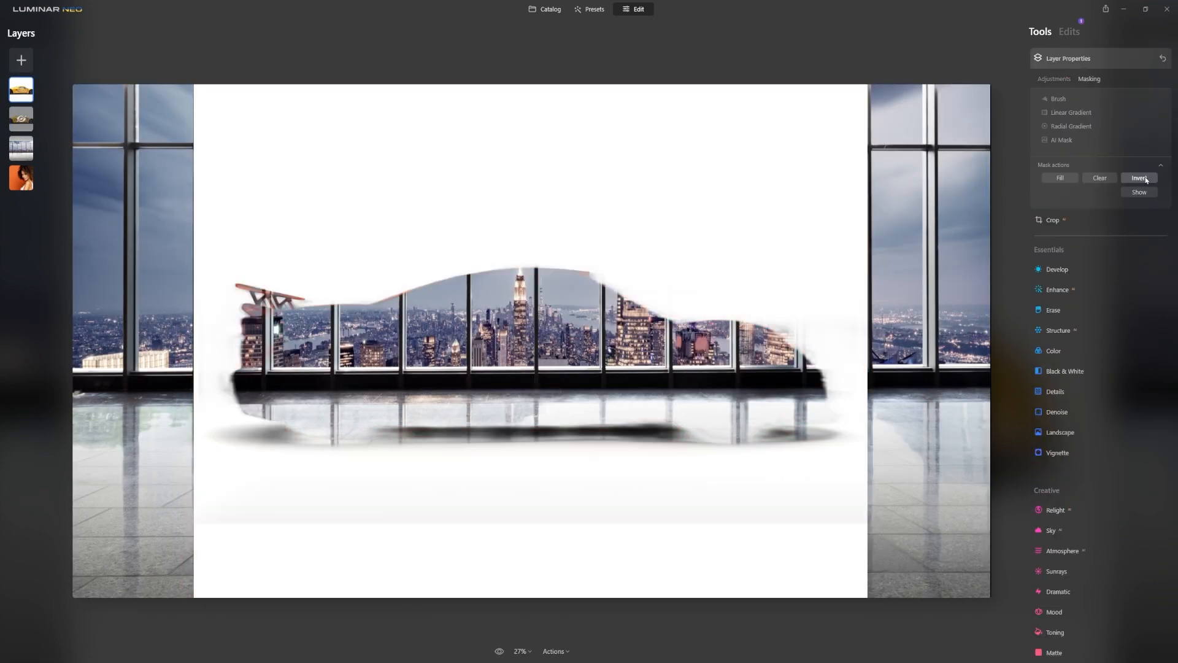
click(1140, 178)
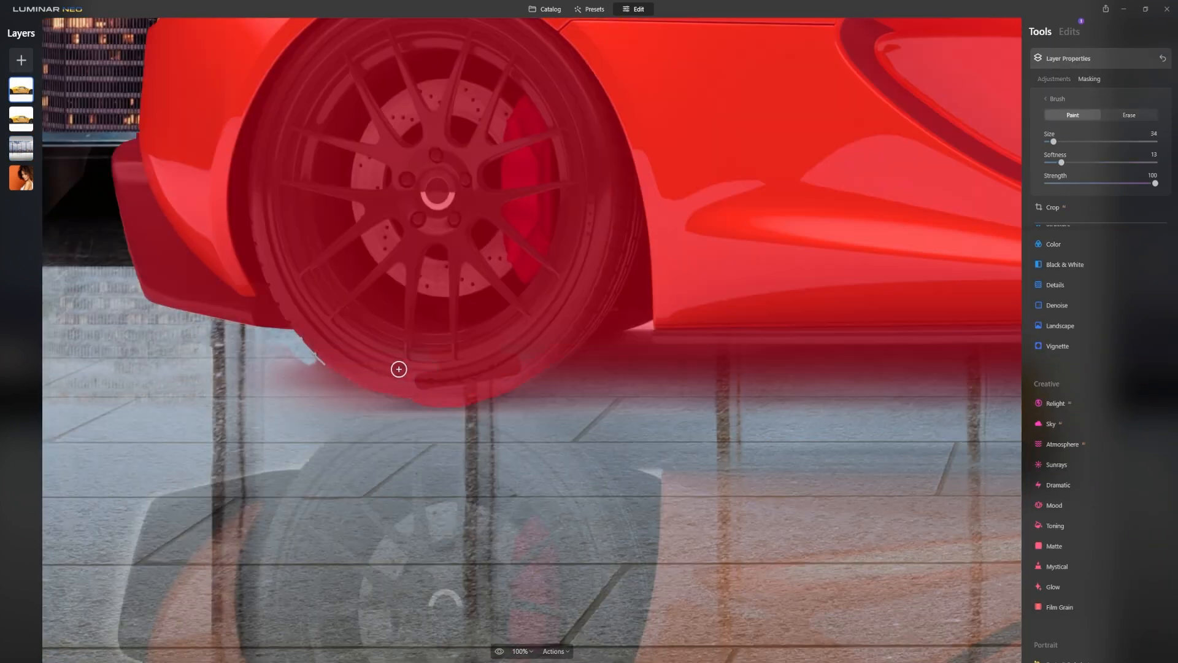
click(1128, 115)
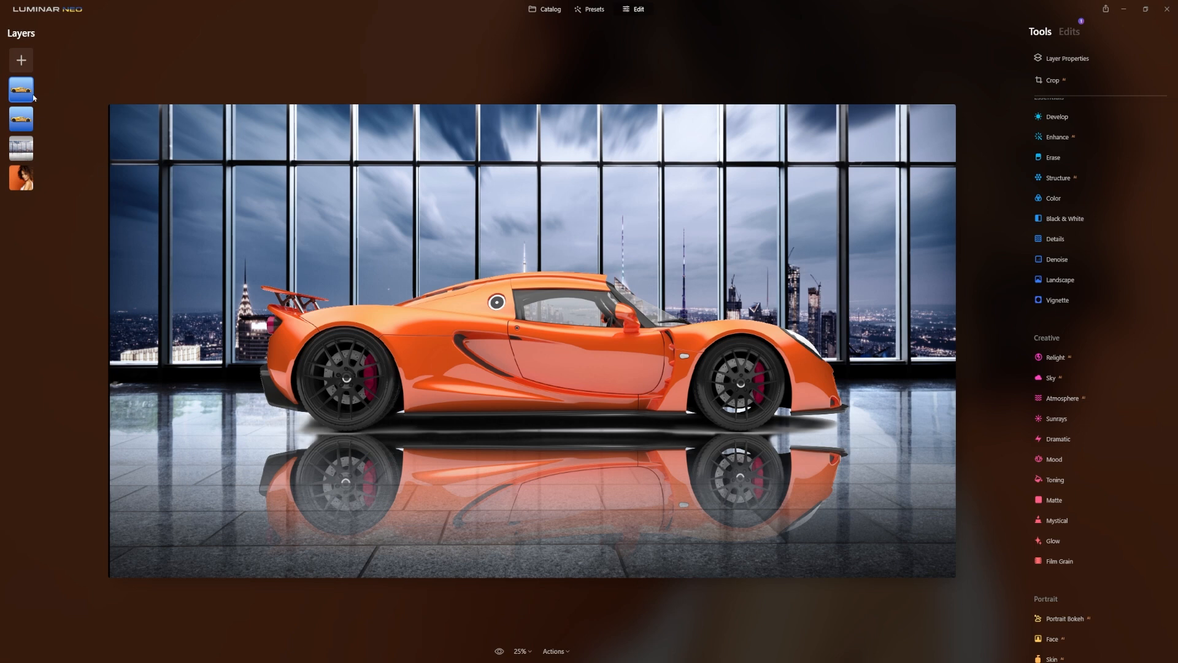
Add blue light-leak images from the image library as new layers and select the purple one.
click(21, 89)
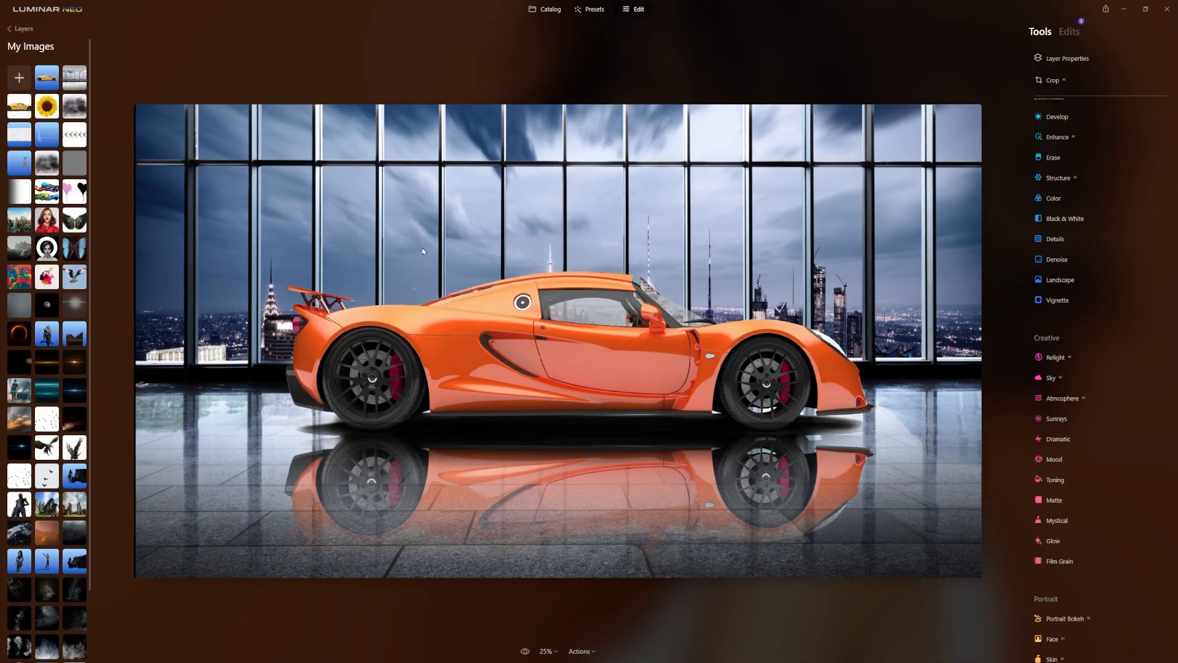
click(1067, 58)
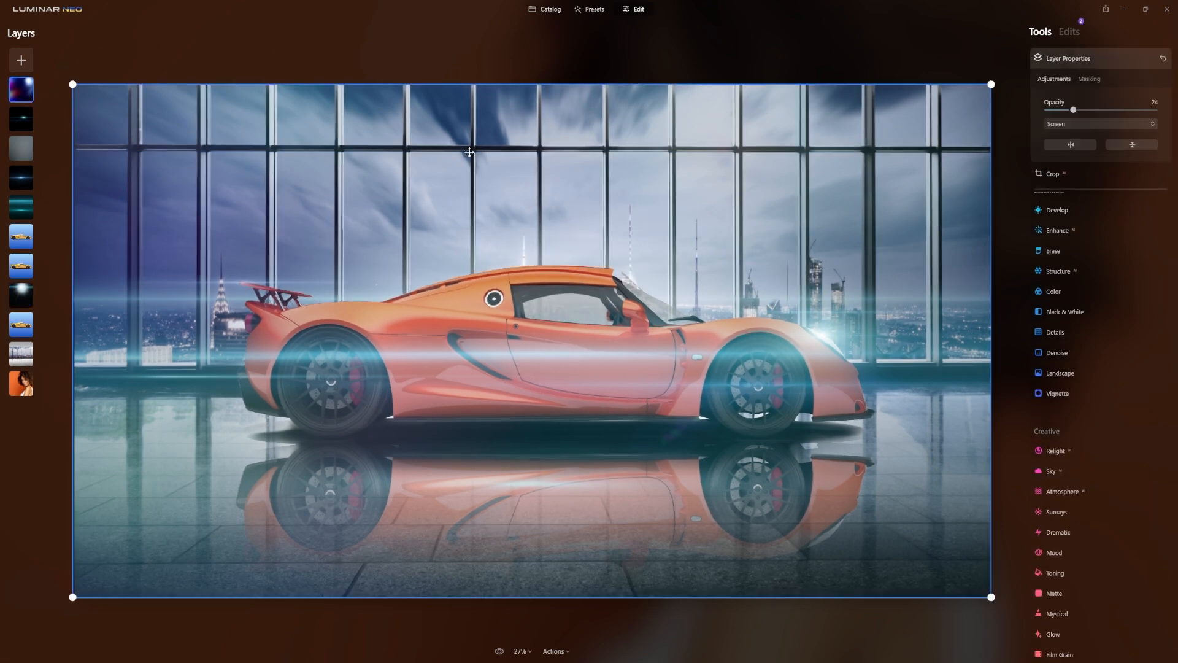
click(1068, 59)
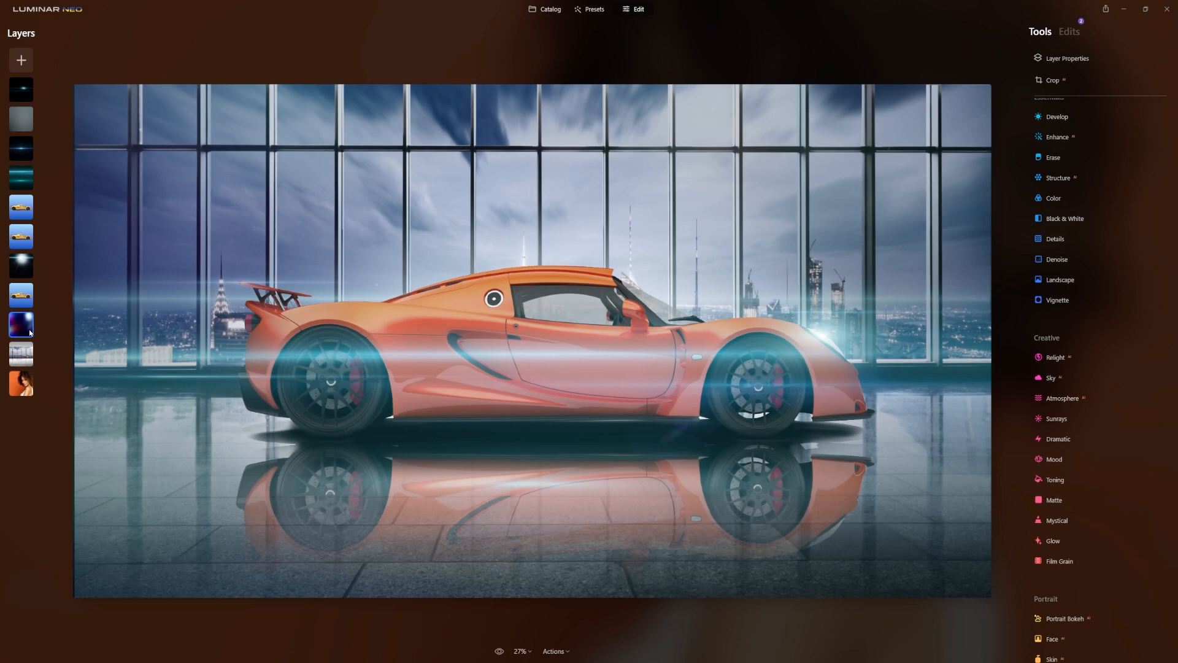
mouse_move(28, 329)
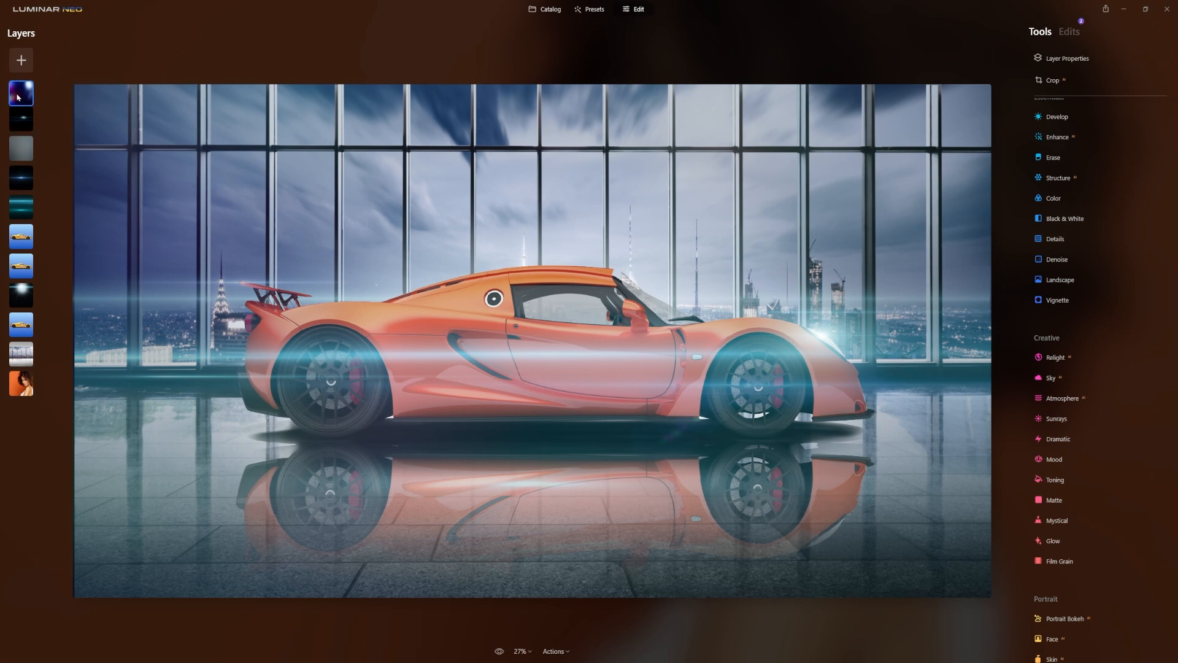
Move the purple light-leak layer down to just above the showroom background.
click(21, 90)
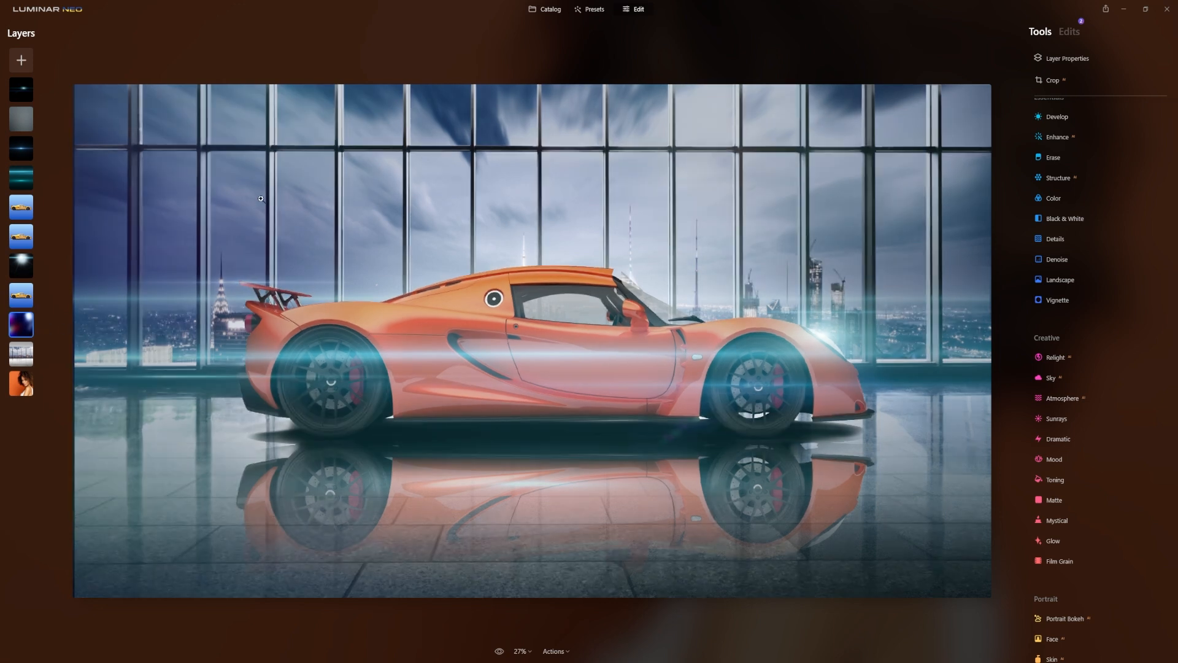
mouse_move(777, 396)
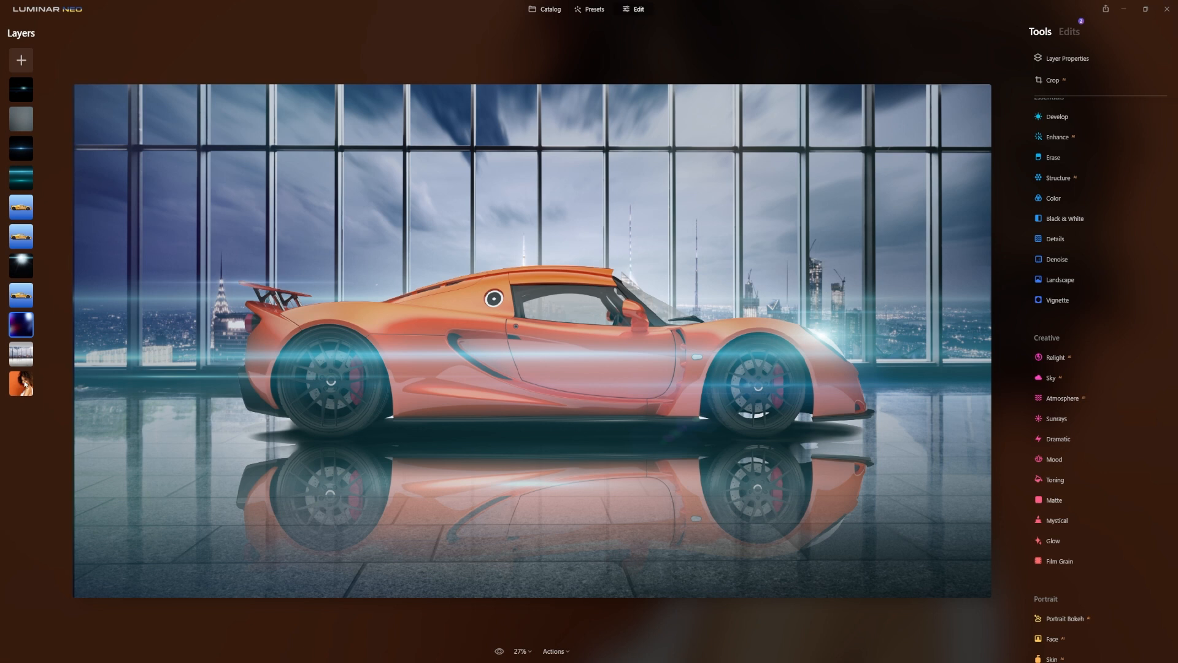
click(21, 383)
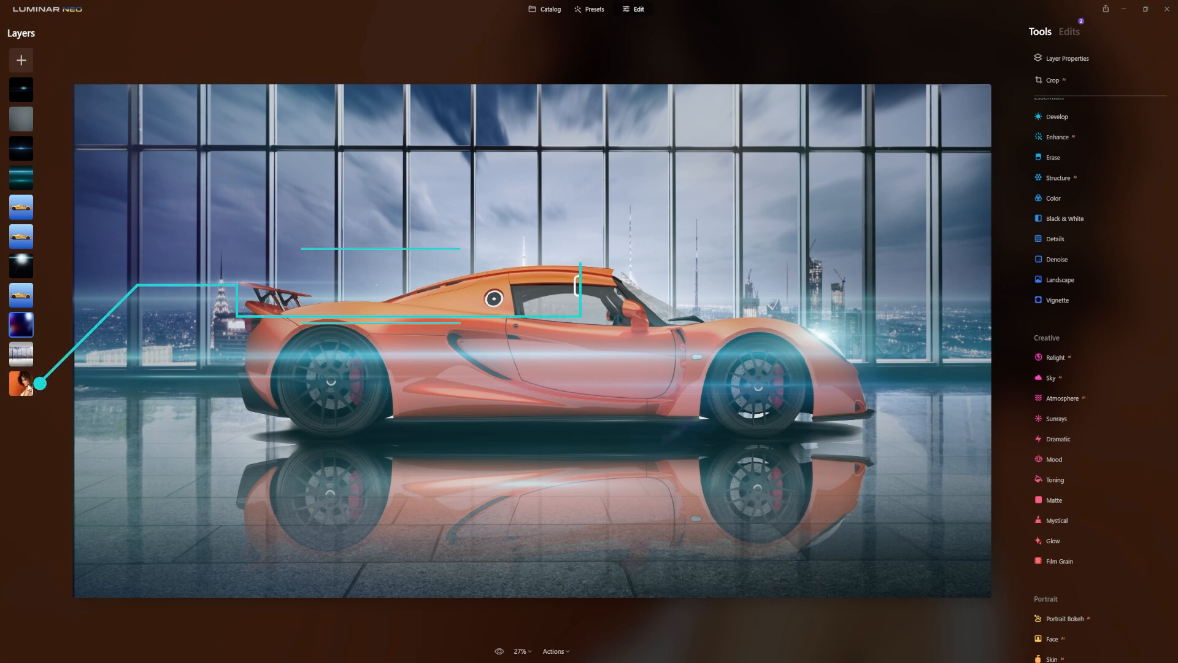
mouse_move(41, 383)
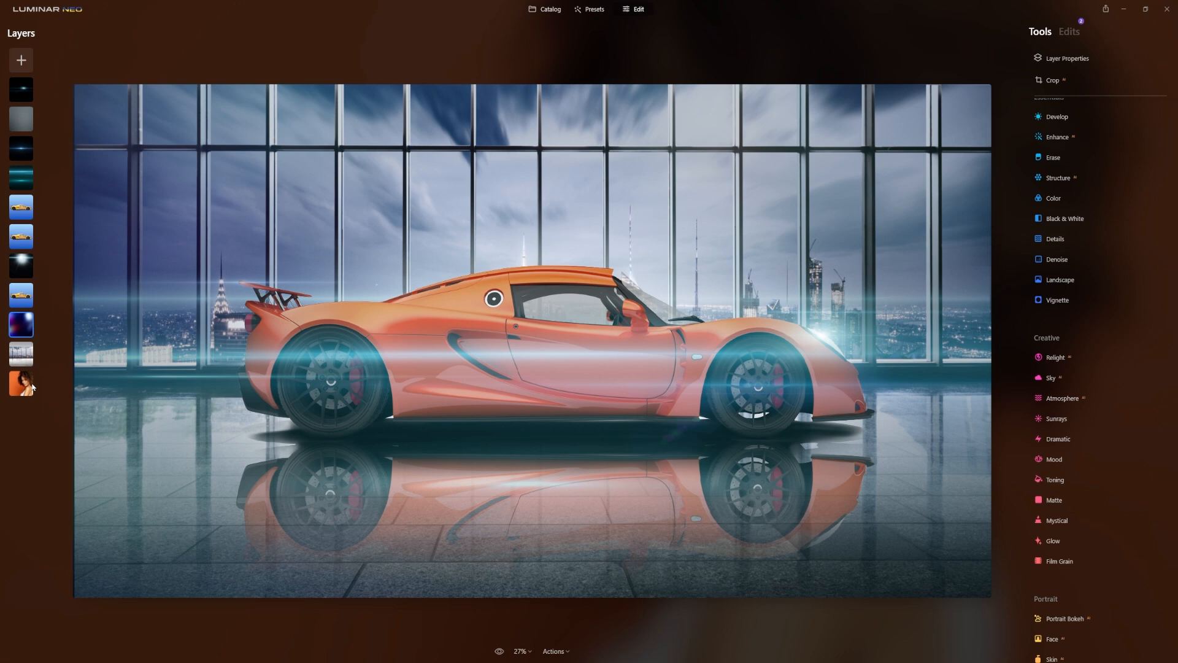
Select the teal light-streak layer in the Layers panel.
click(20, 207)
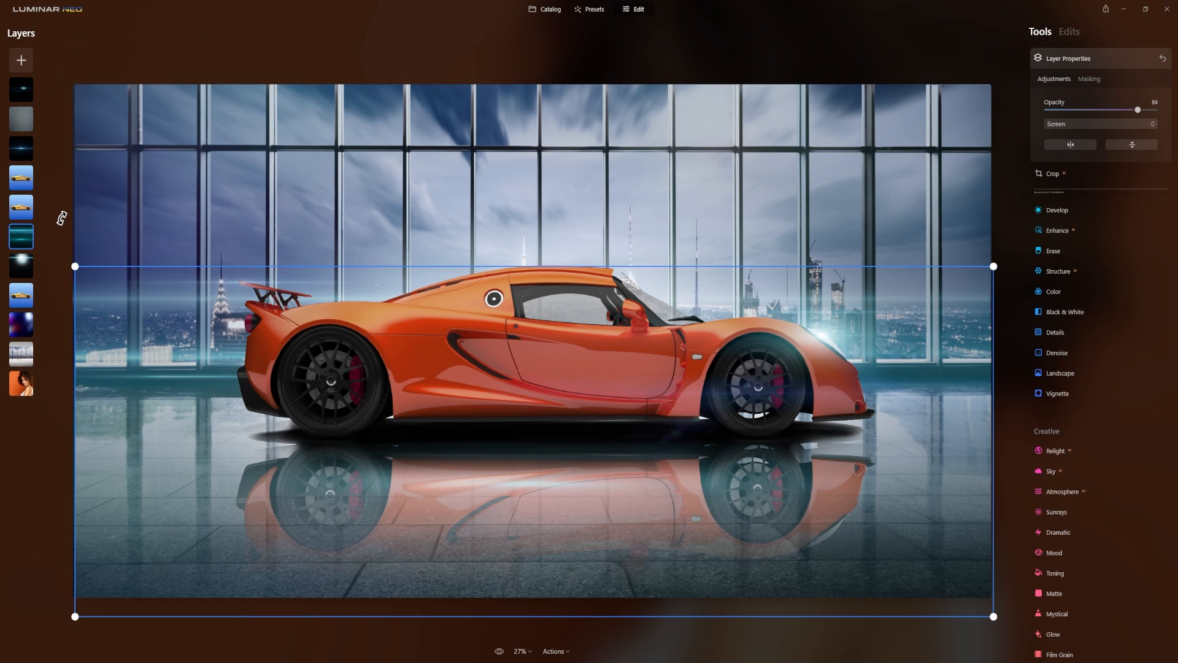
mouse_move(400, 378)
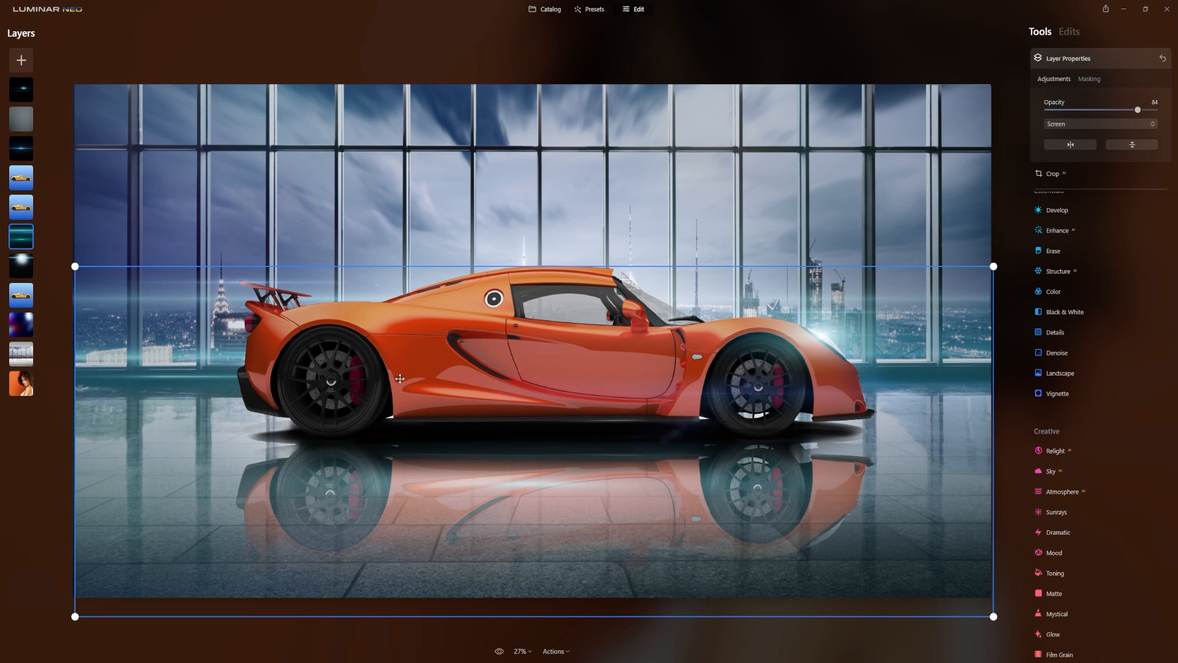
mouse_move(258, 359)
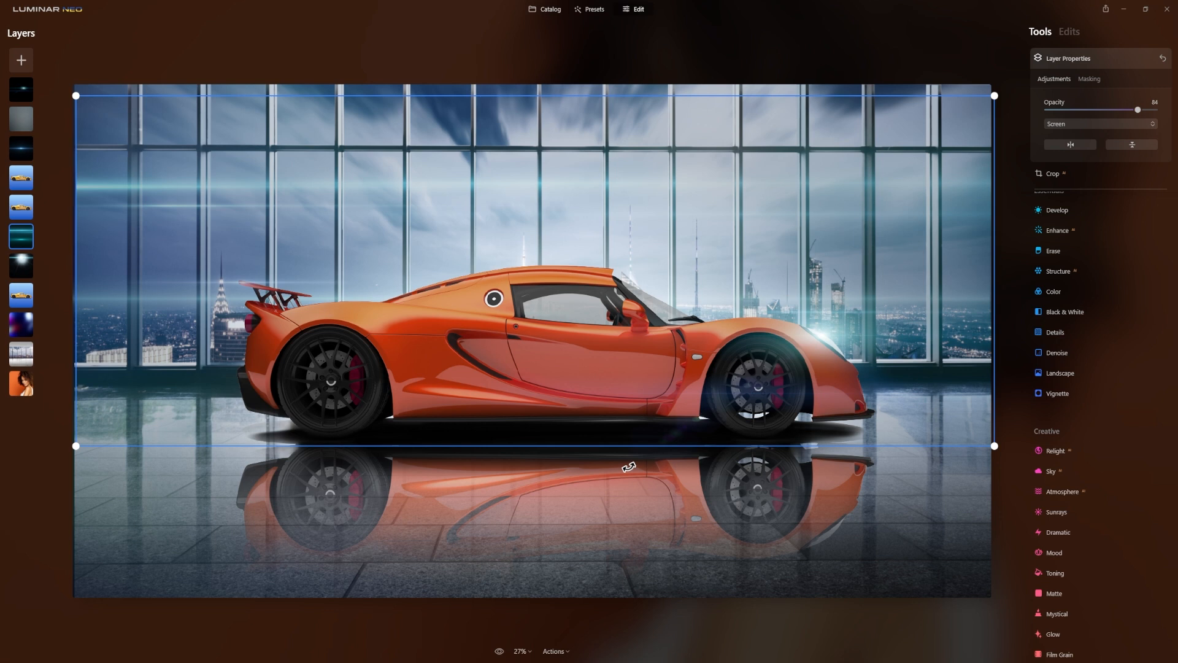
mouse_move(592, 221)
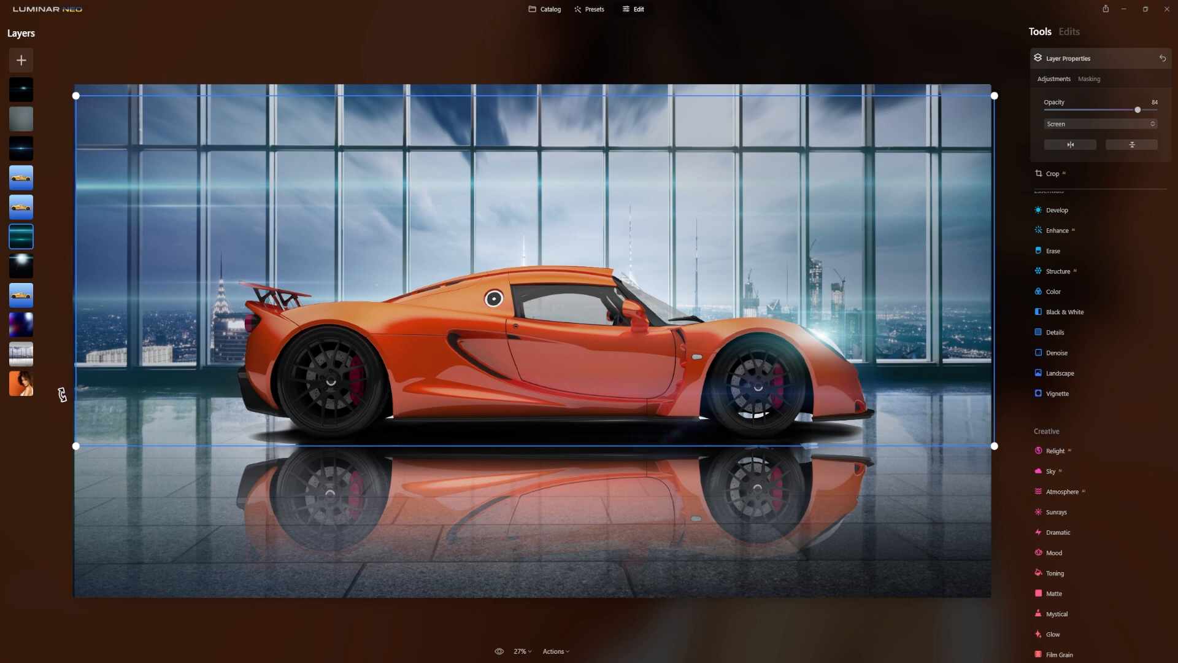
mouse_move(67, 387)
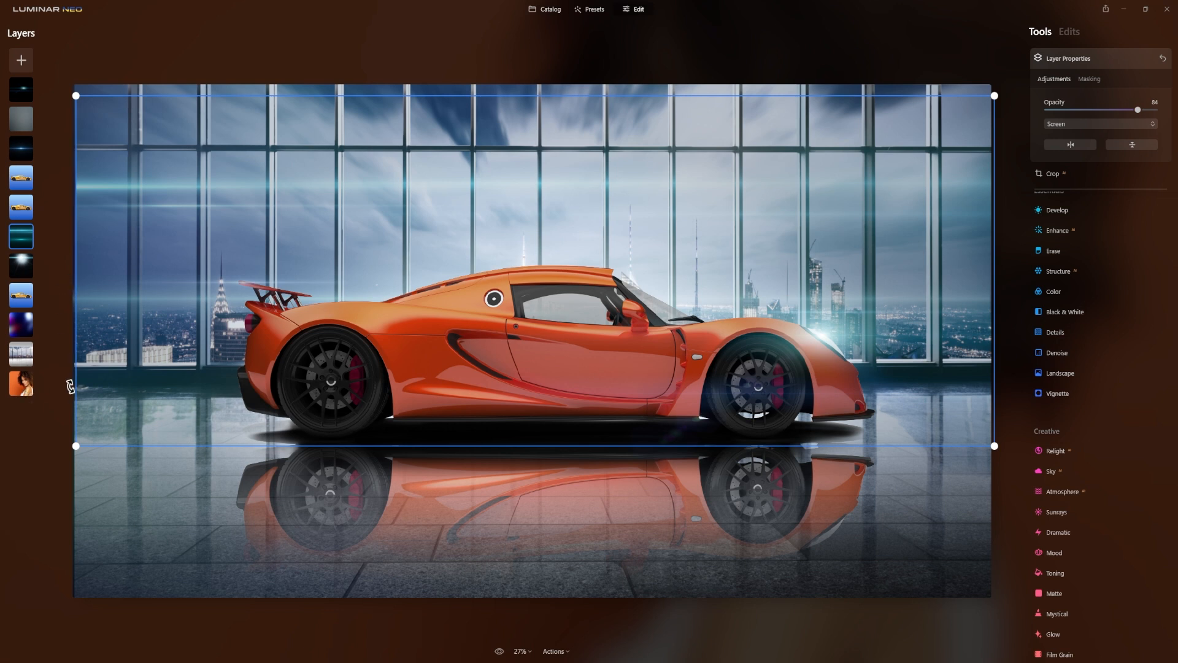
mouse_move(7, 377)
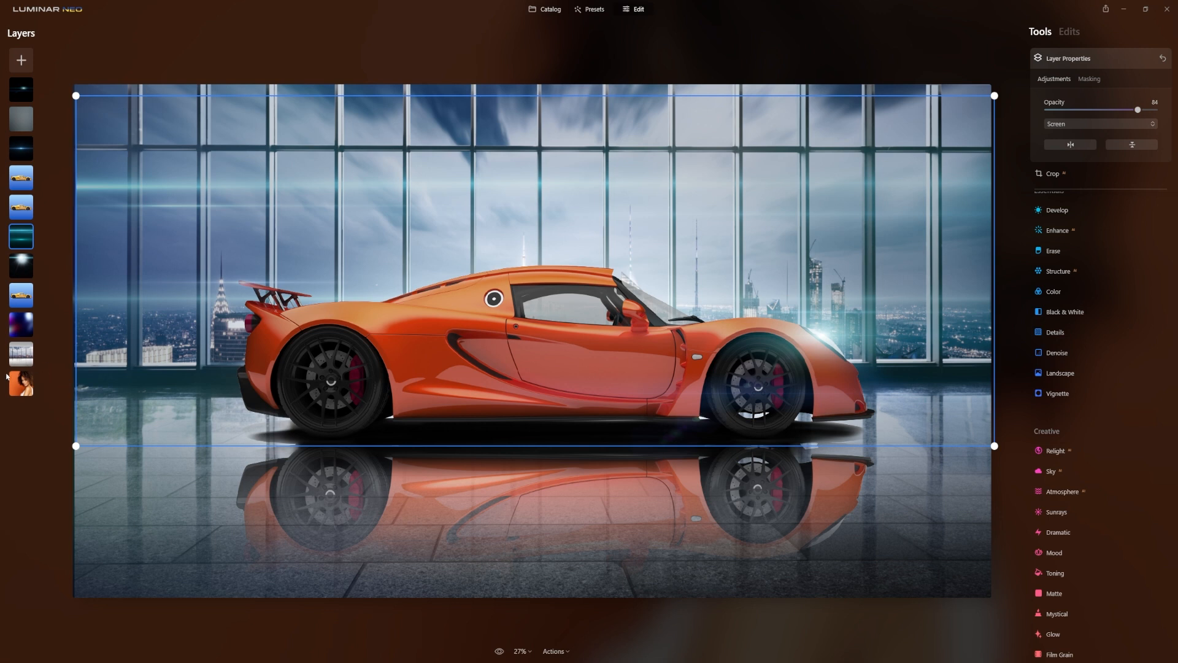
mouse_move(122, 314)
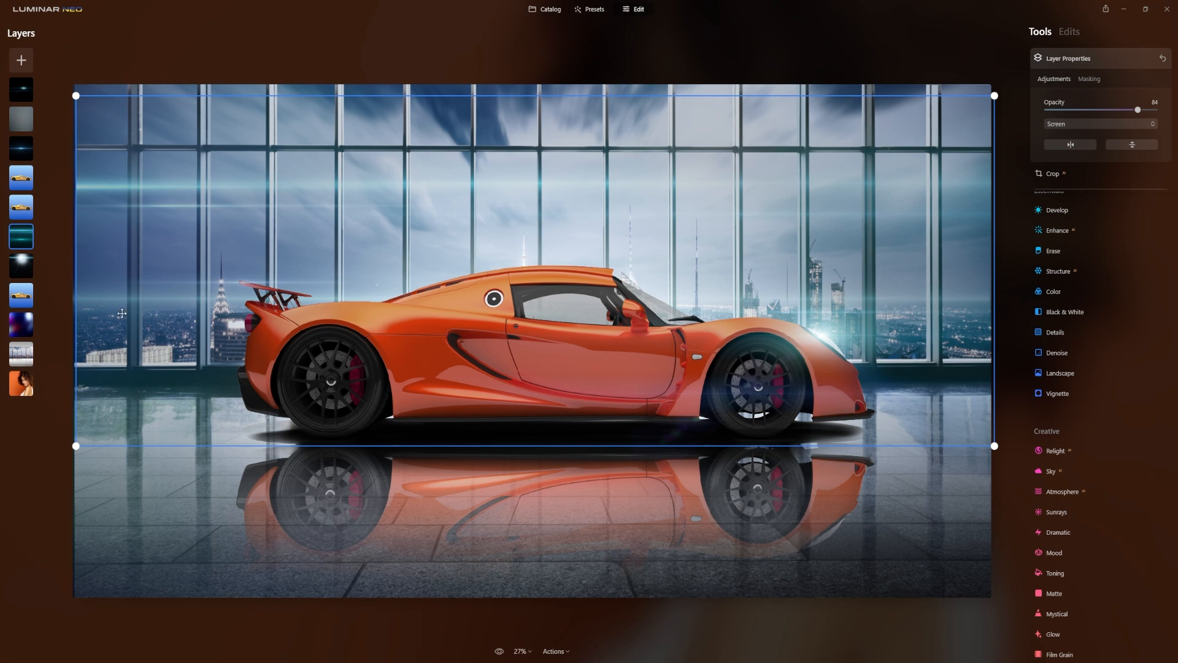
mouse_move(17, 360)
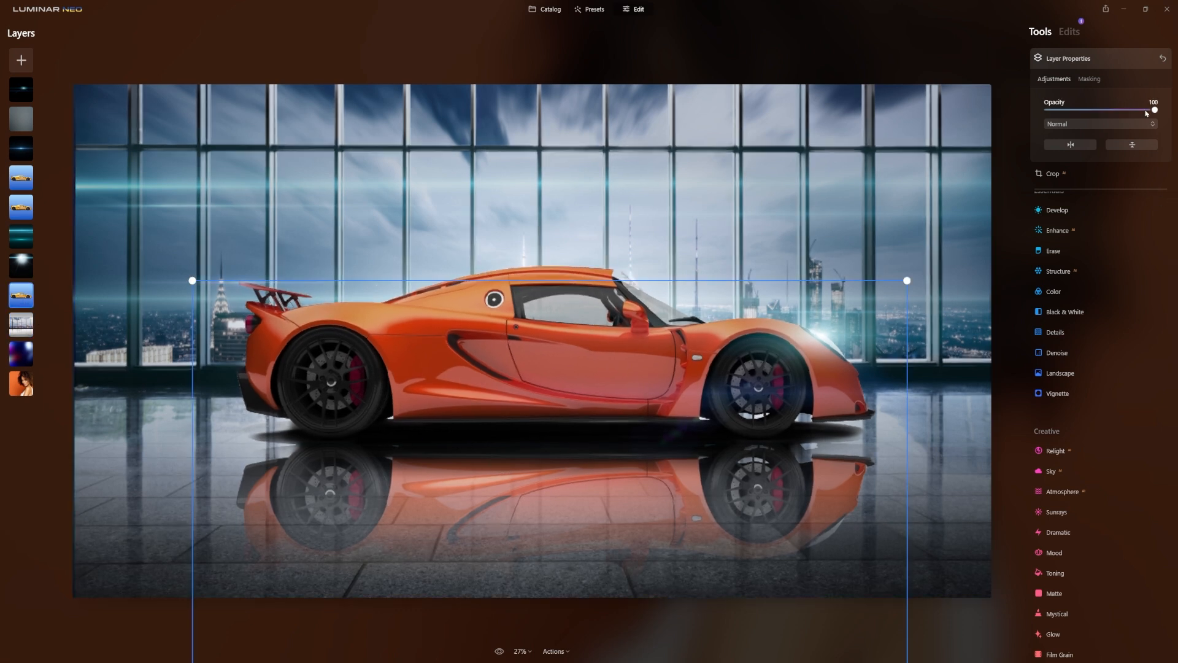
Lower the top car layer's opacity from 100 to 70.
drag(1155, 110, 1133, 109)
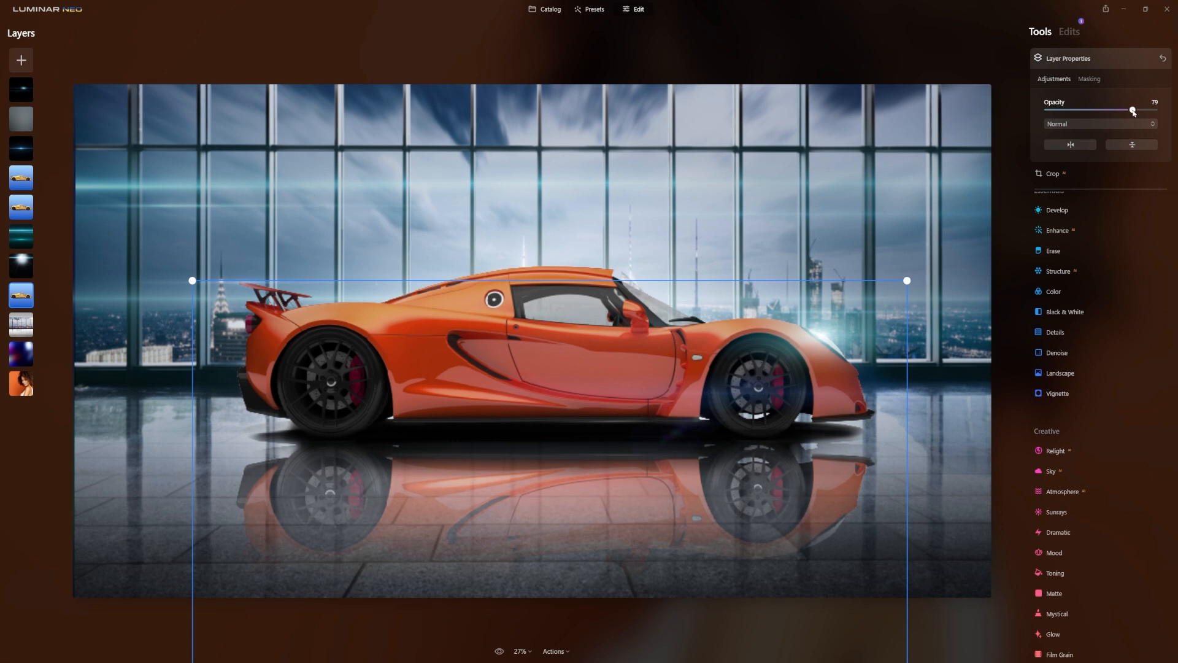
drag(1132, 110, 1122, 111)
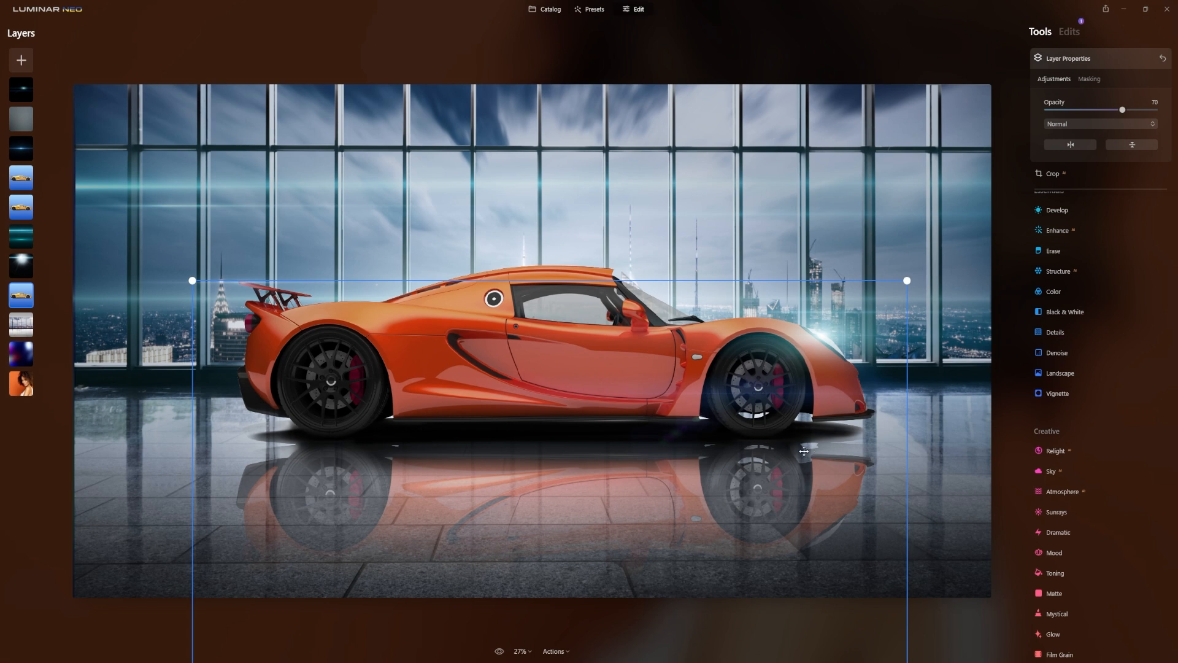
mouse_move(826, 446)
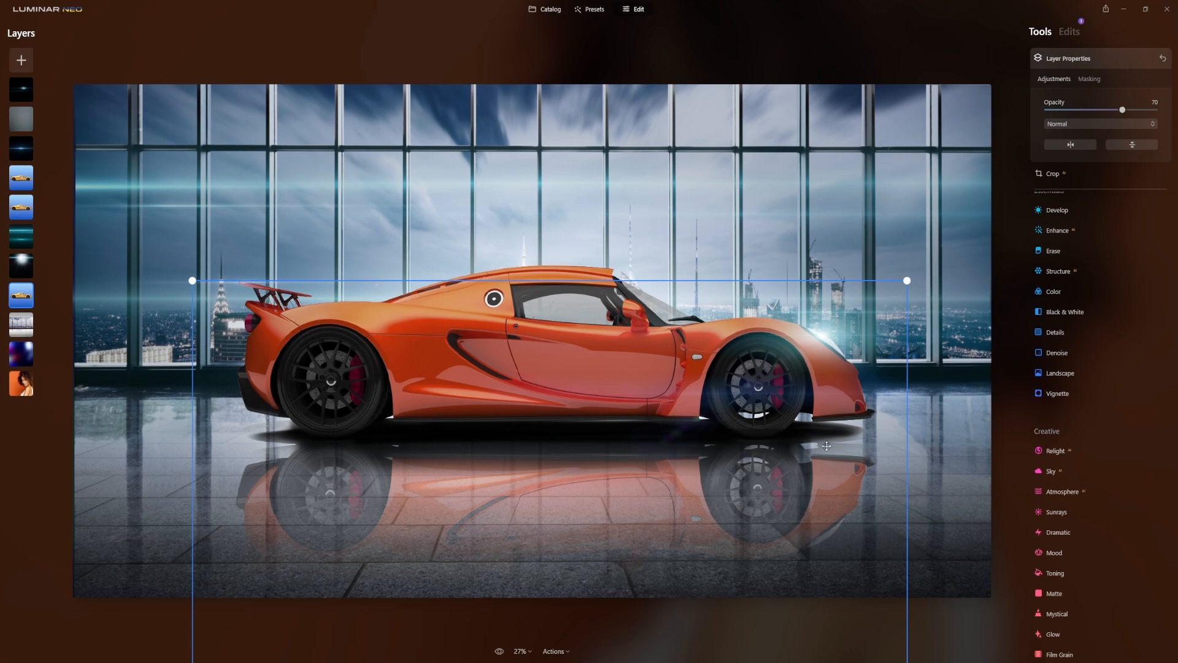